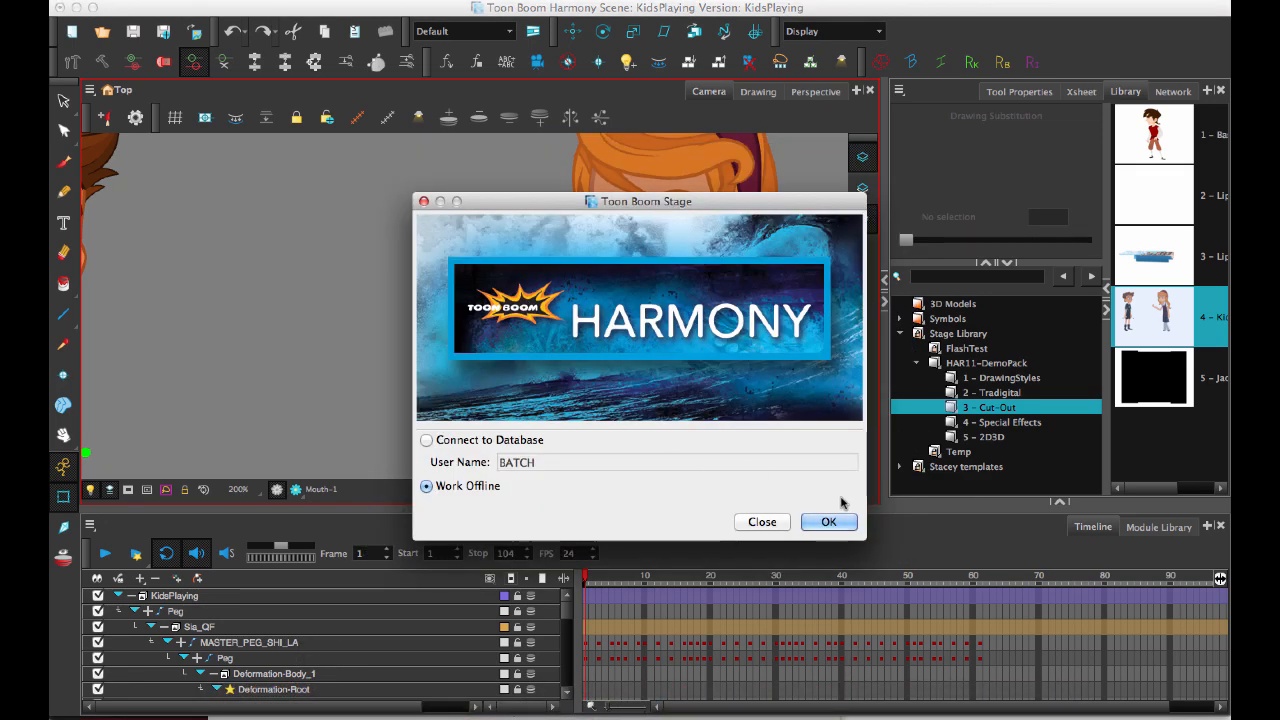
- Continue in Work Offline mode and bring up the scene with an empty Drawing layer
left_click(828, 522)
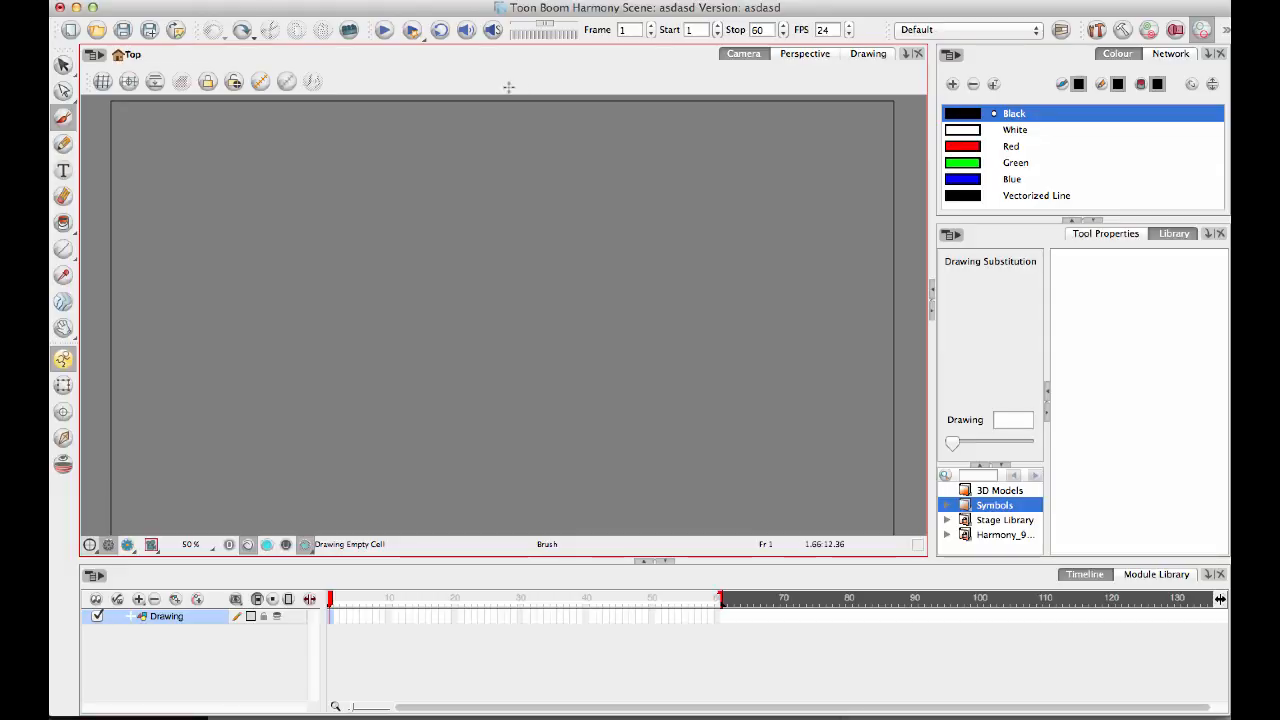
- Brush the numerals as key drawings across separate frames, moving between frames 3 and 48
left_click_drag(488, 204, 492, 392)
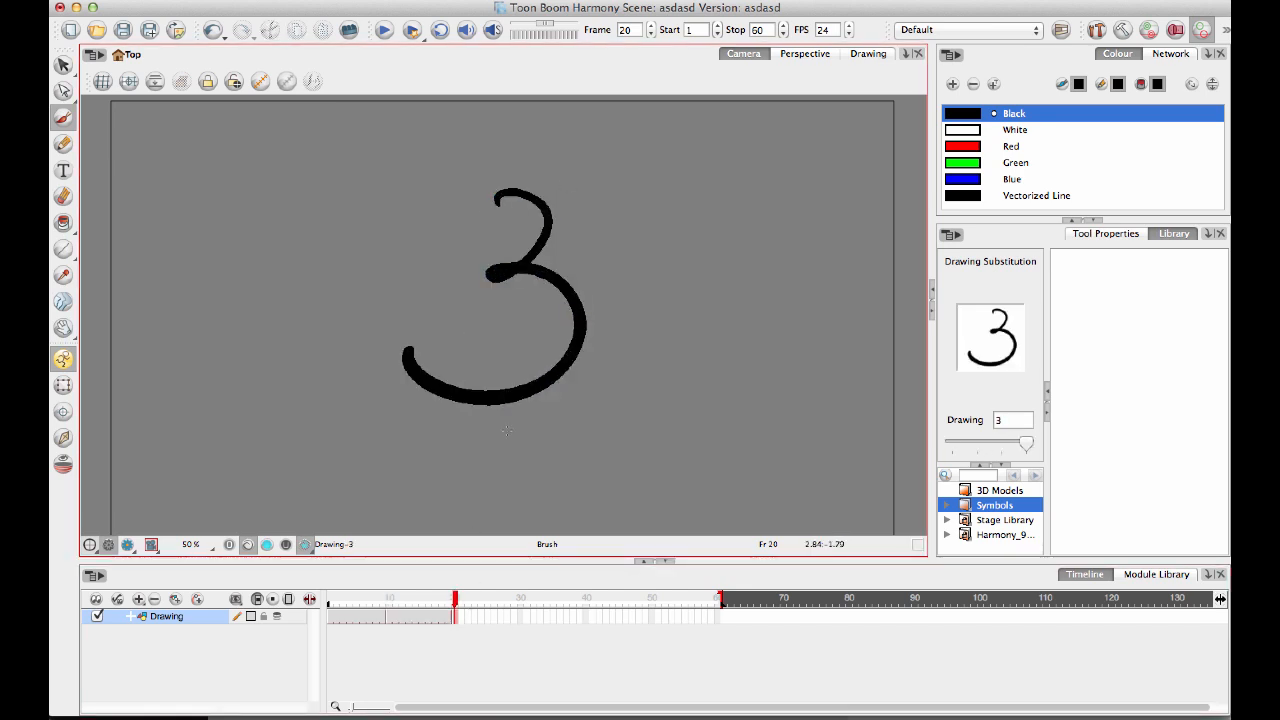
left_click(520, 596)
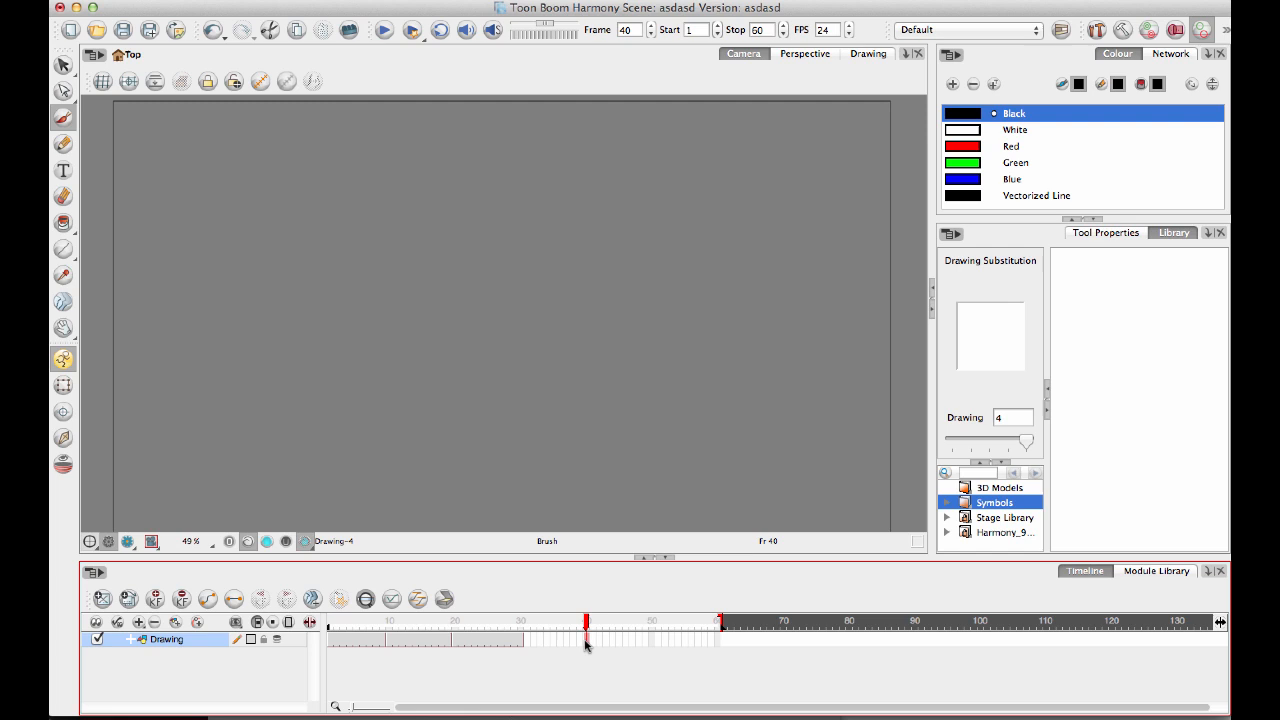
left_click_drag(436, 190, 490, 464)
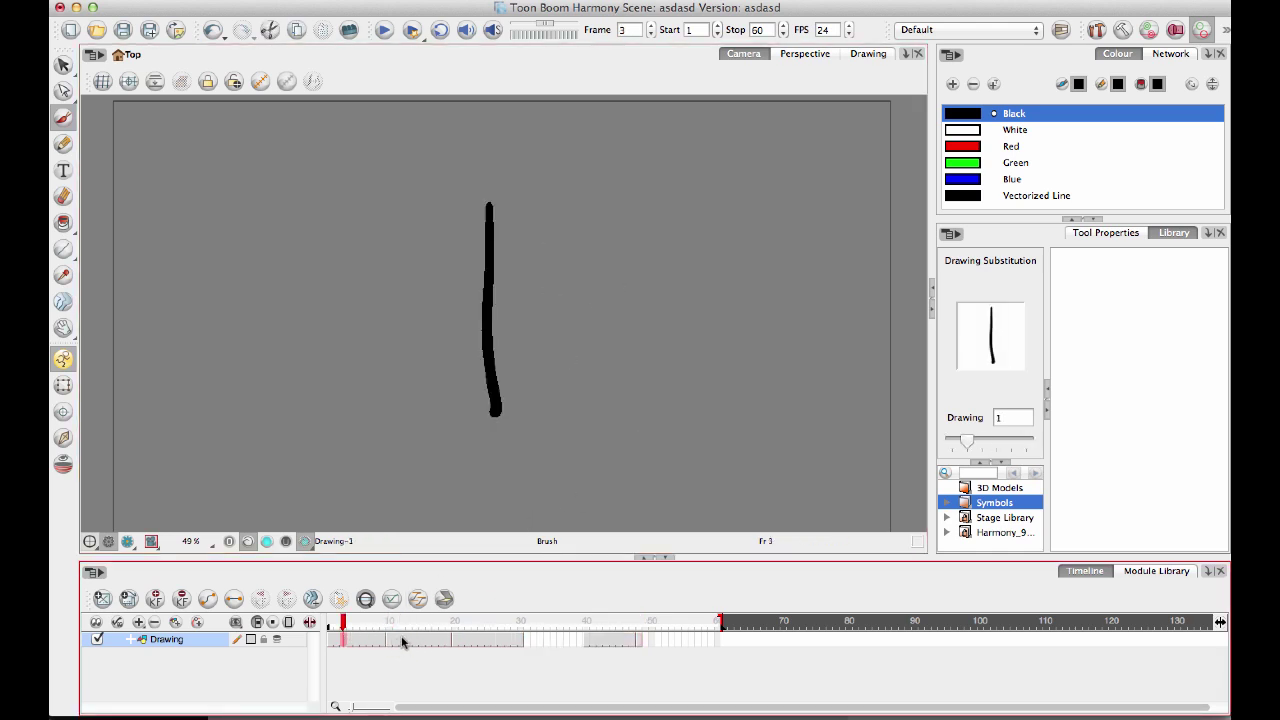
- Review drawings 4 and 2 at frames 43 and 18, then substitute drawing 3 at frame 18
left_click(476, 640)
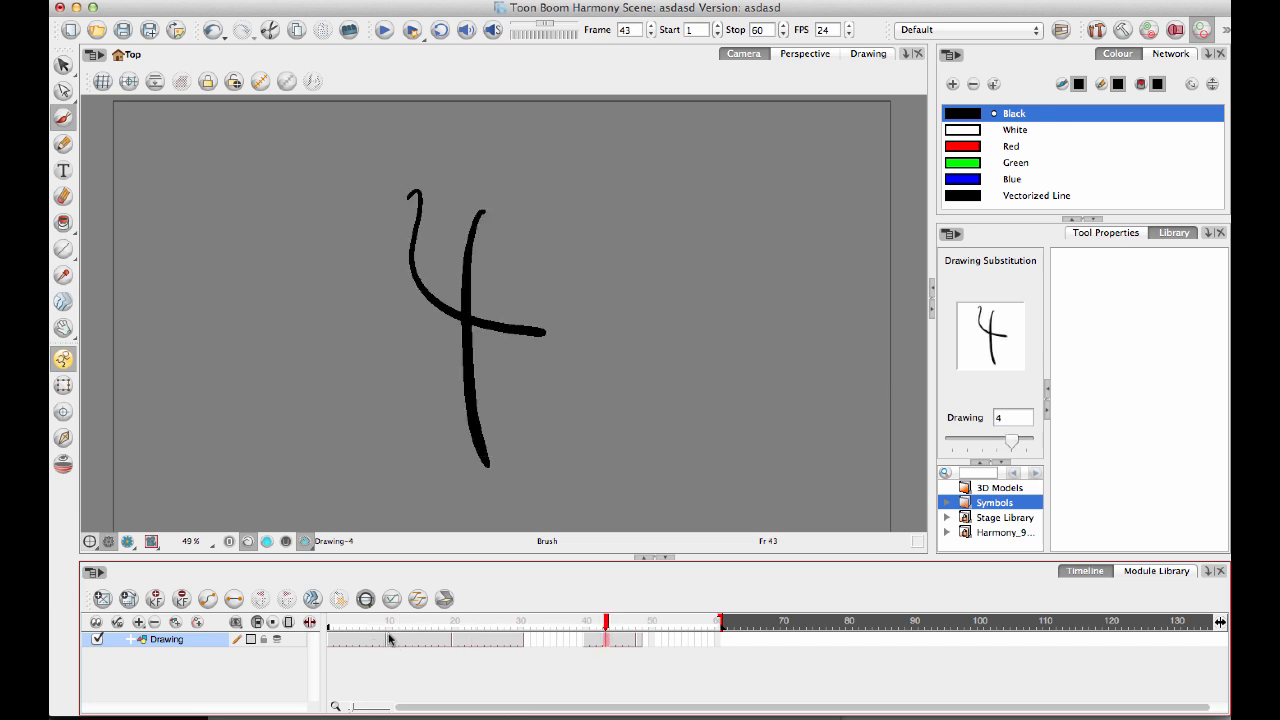
left_click(390, 648)
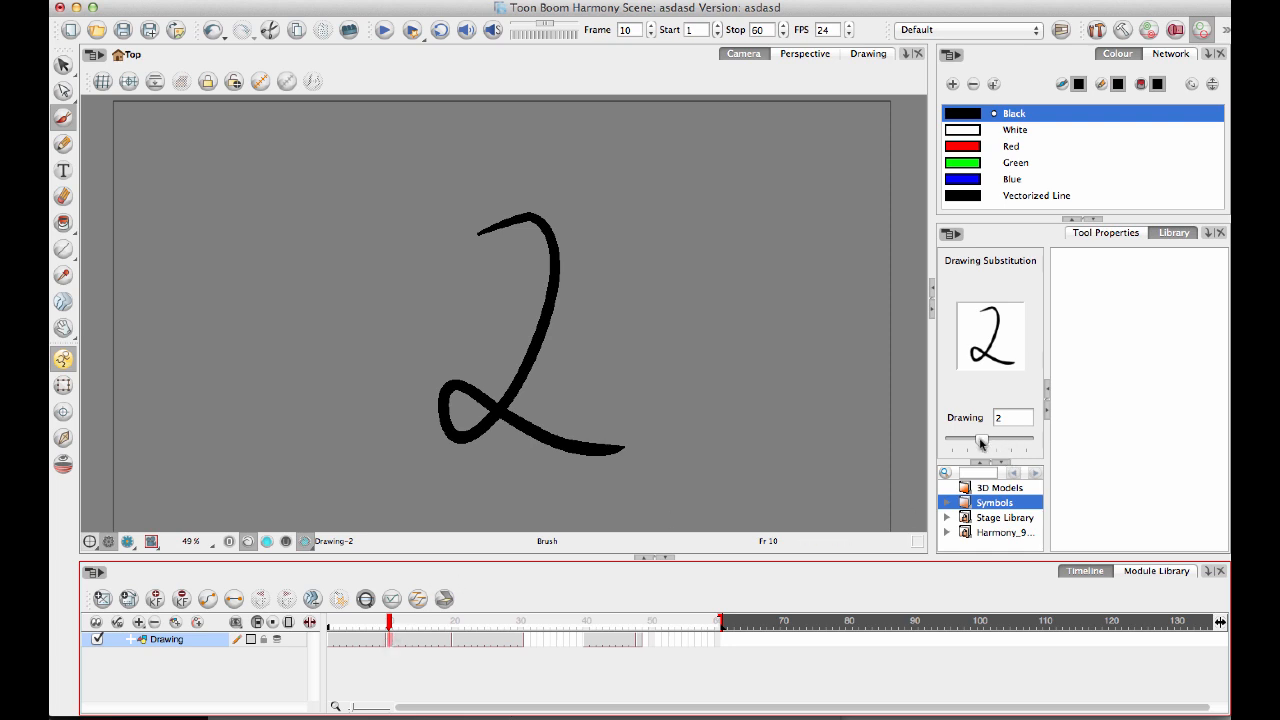
left_click_drag(964, 442, 1010, 442)
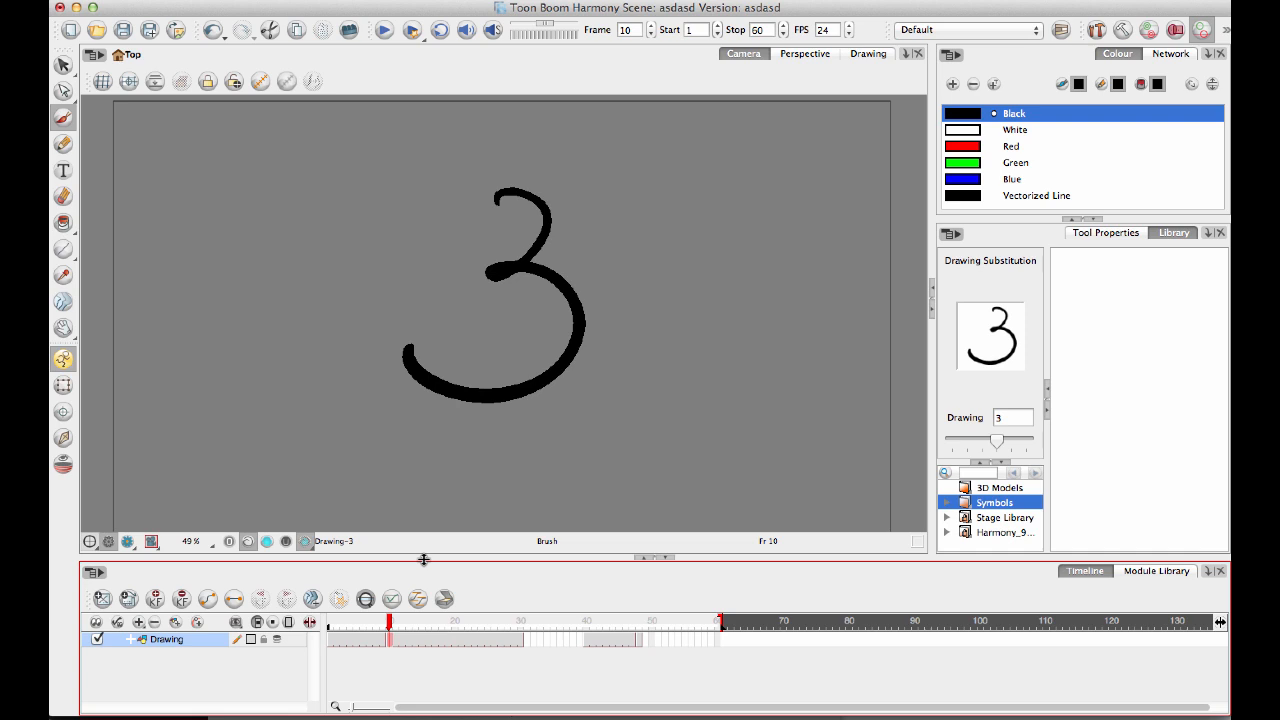
mouse_move(416, 660)
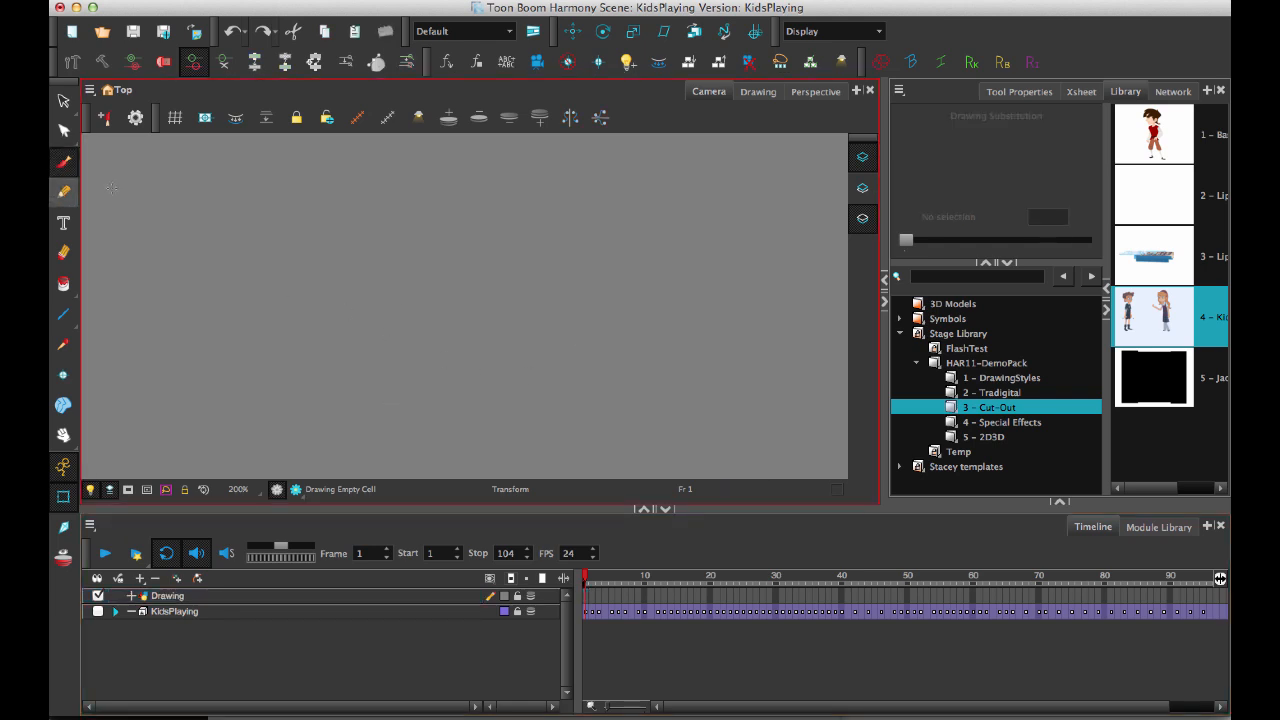
- Brush the numeral 2 as a key drawing, then move to frame 20 for drawing 3
left_click_drag(300, 150, 320, 470)
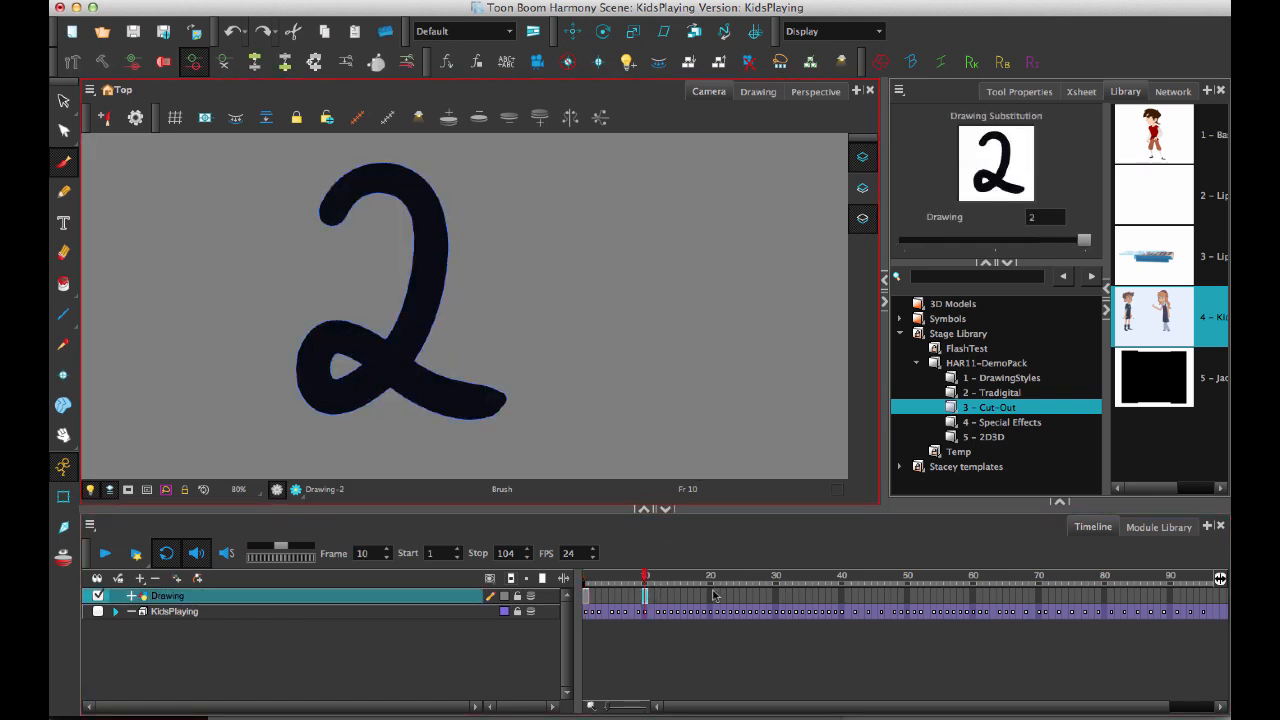
left_click(708, 590)
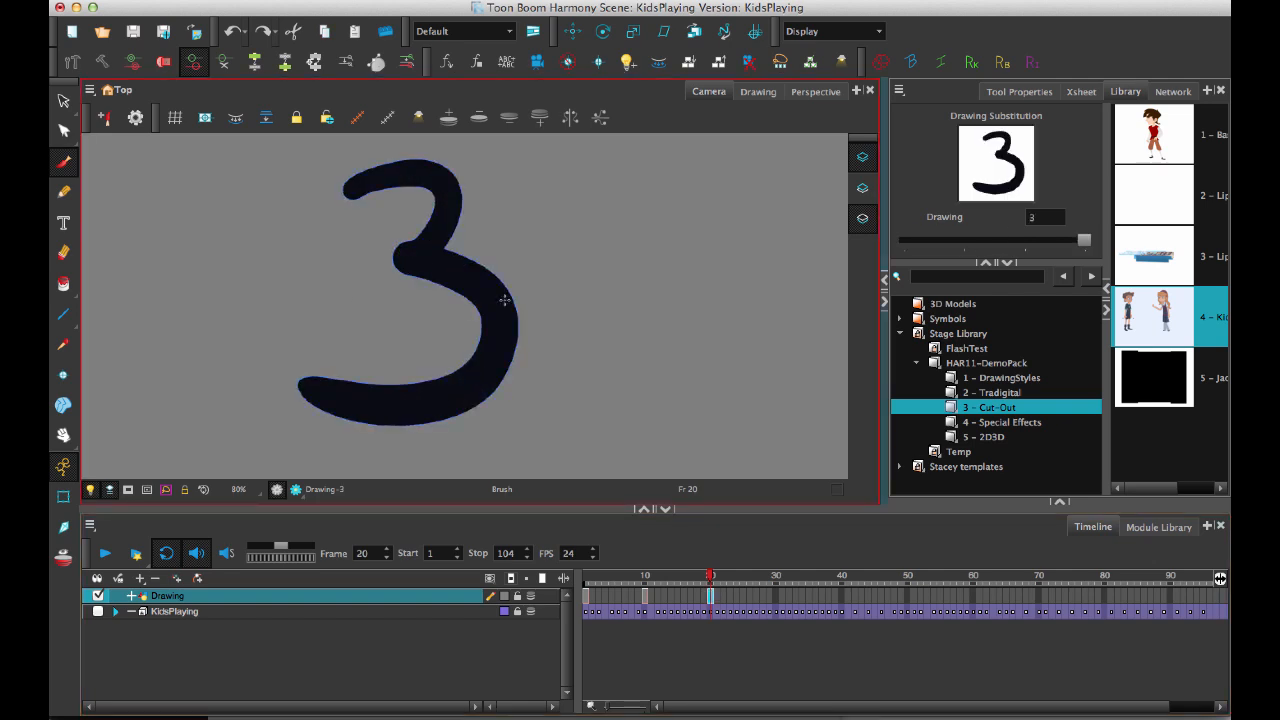
mouse_move(748, 604)
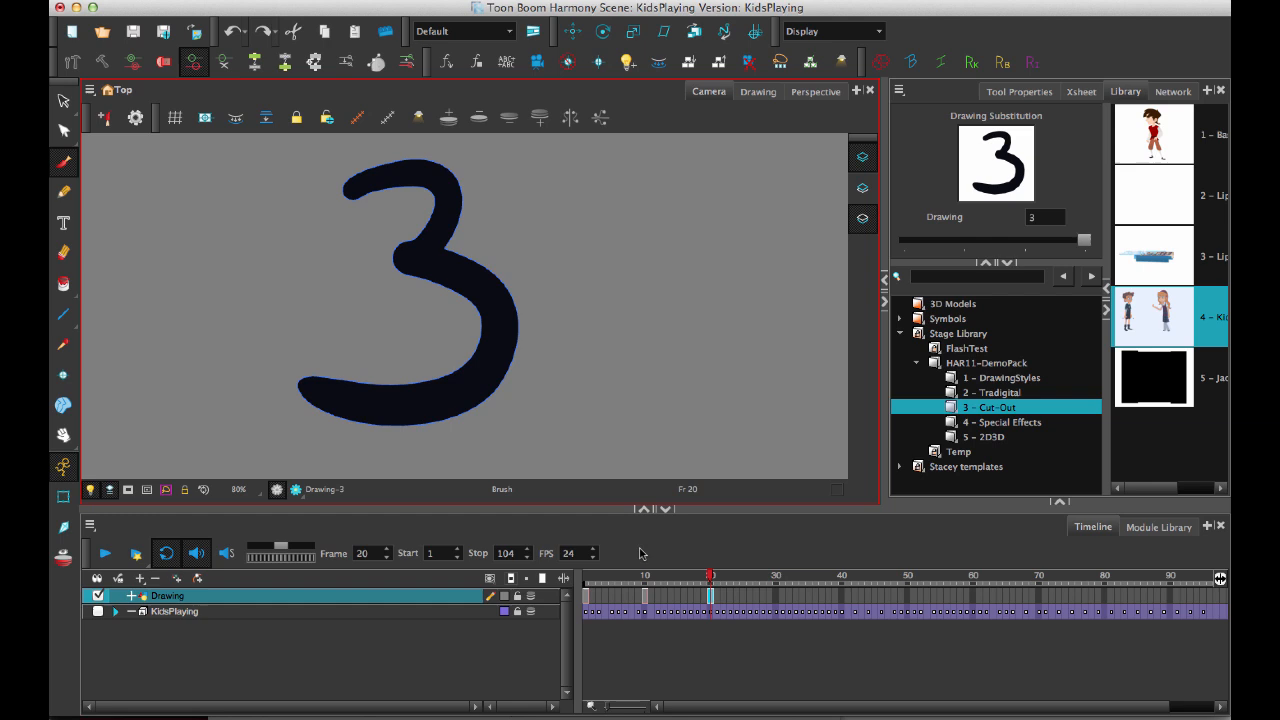
mouse_move(724, 364)
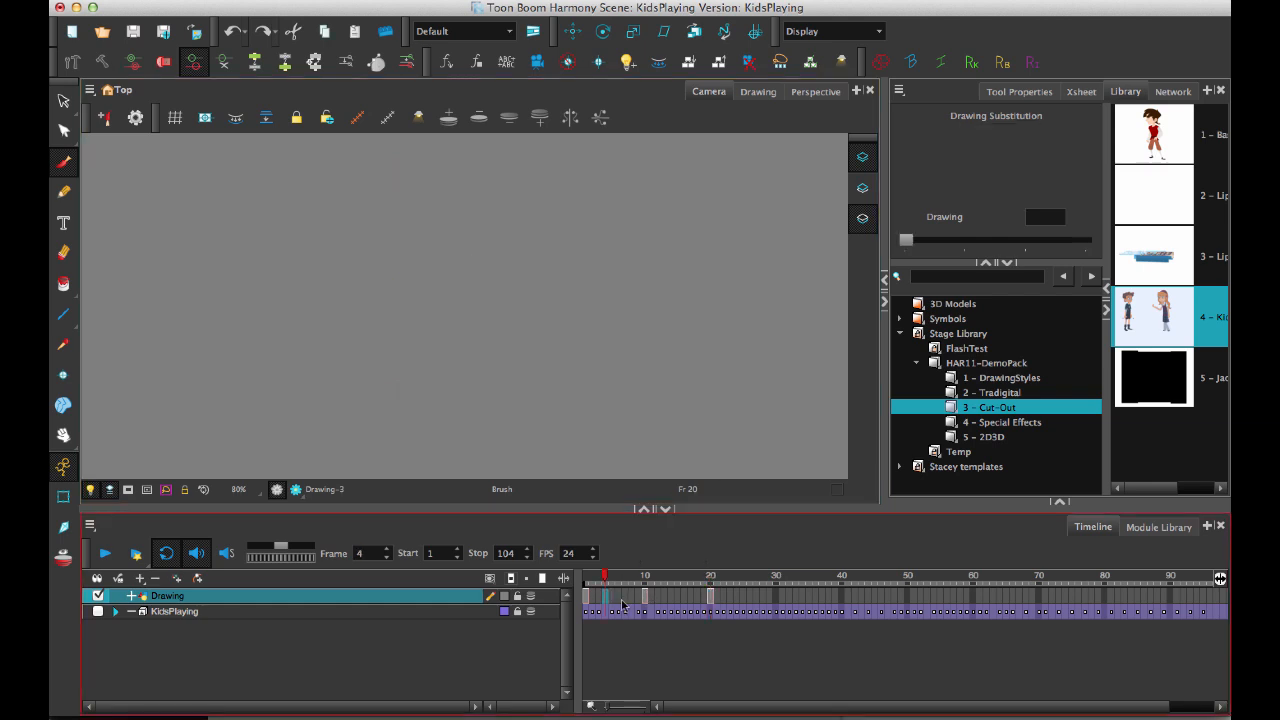
- Check frames 14 and 30 between the key drawings to see which numeral is exposed
left_click(664, 596)
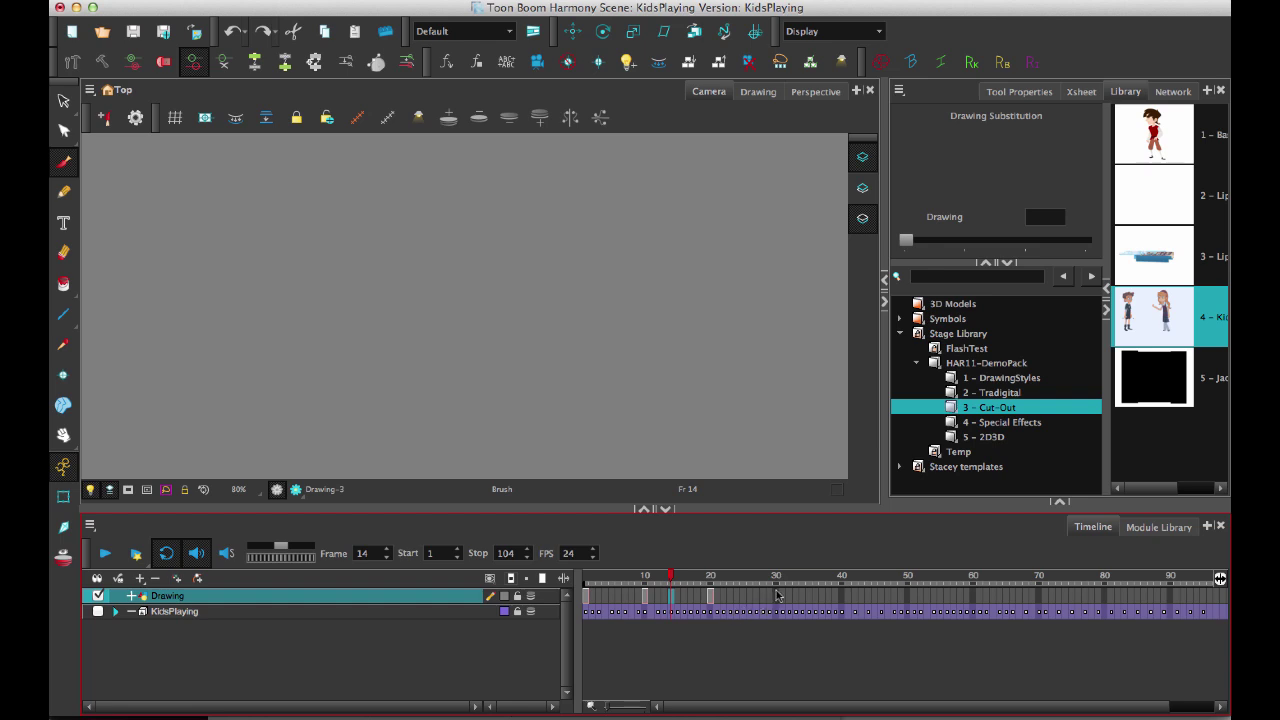
left_click(776, 576)
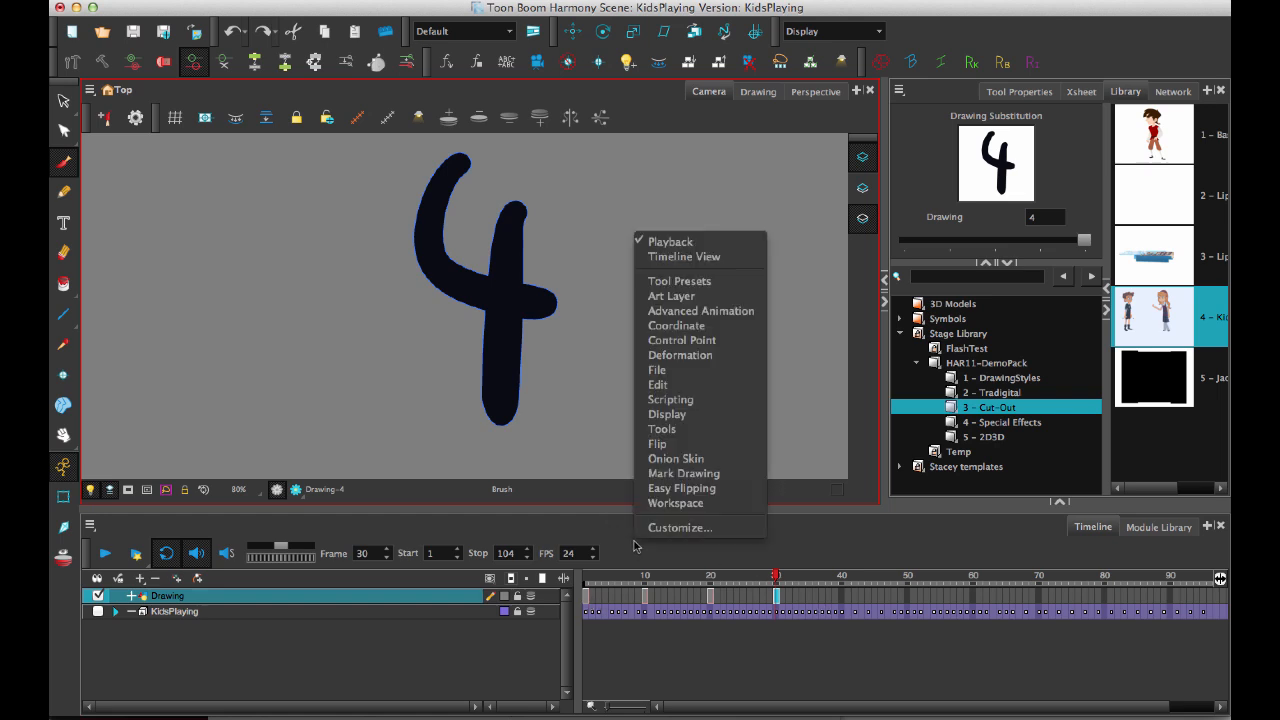
mouse_move(736, 256)
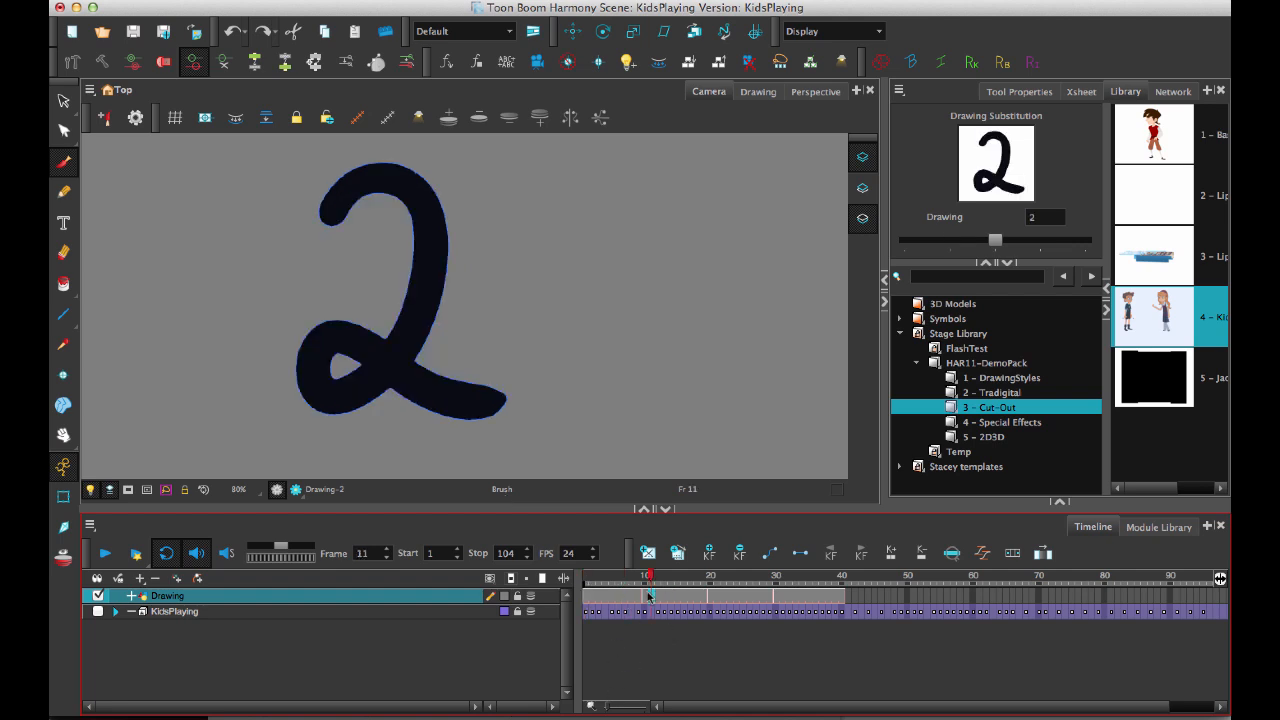
- Select a timeline frame before enabling the Mark Drawing toolbar
left_click(644, 590)
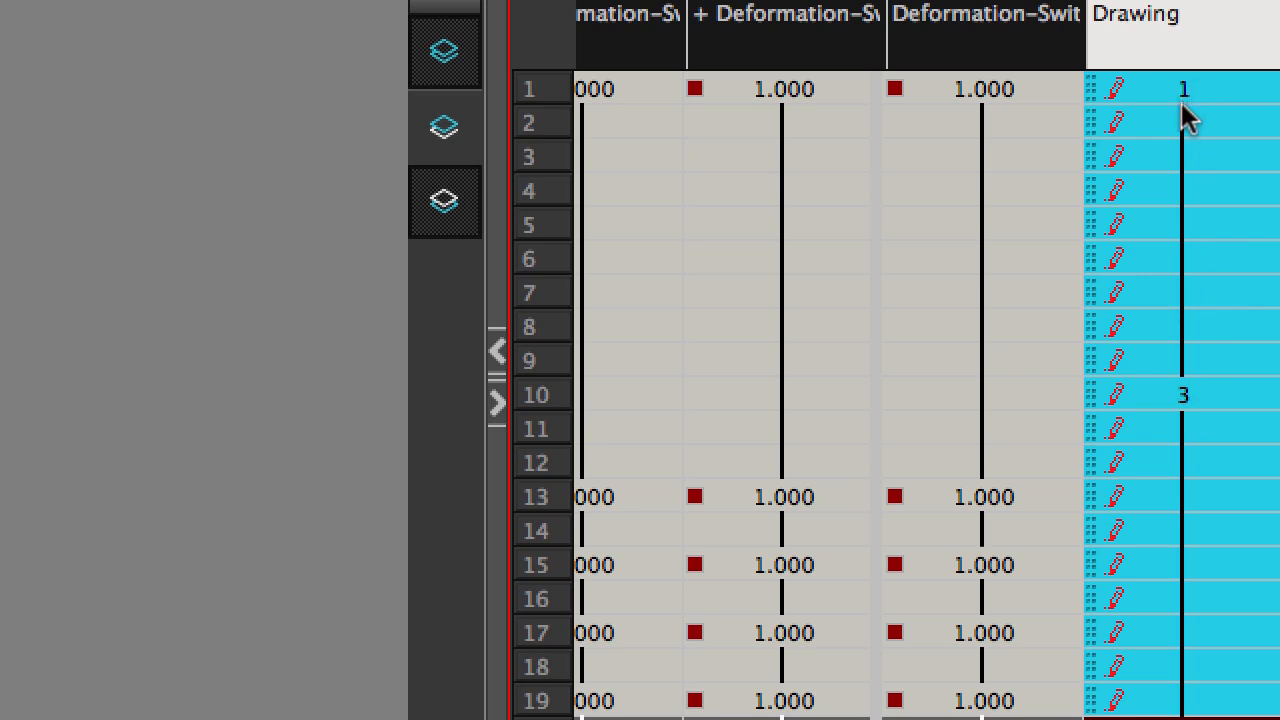
mouse_move(1190, 118)
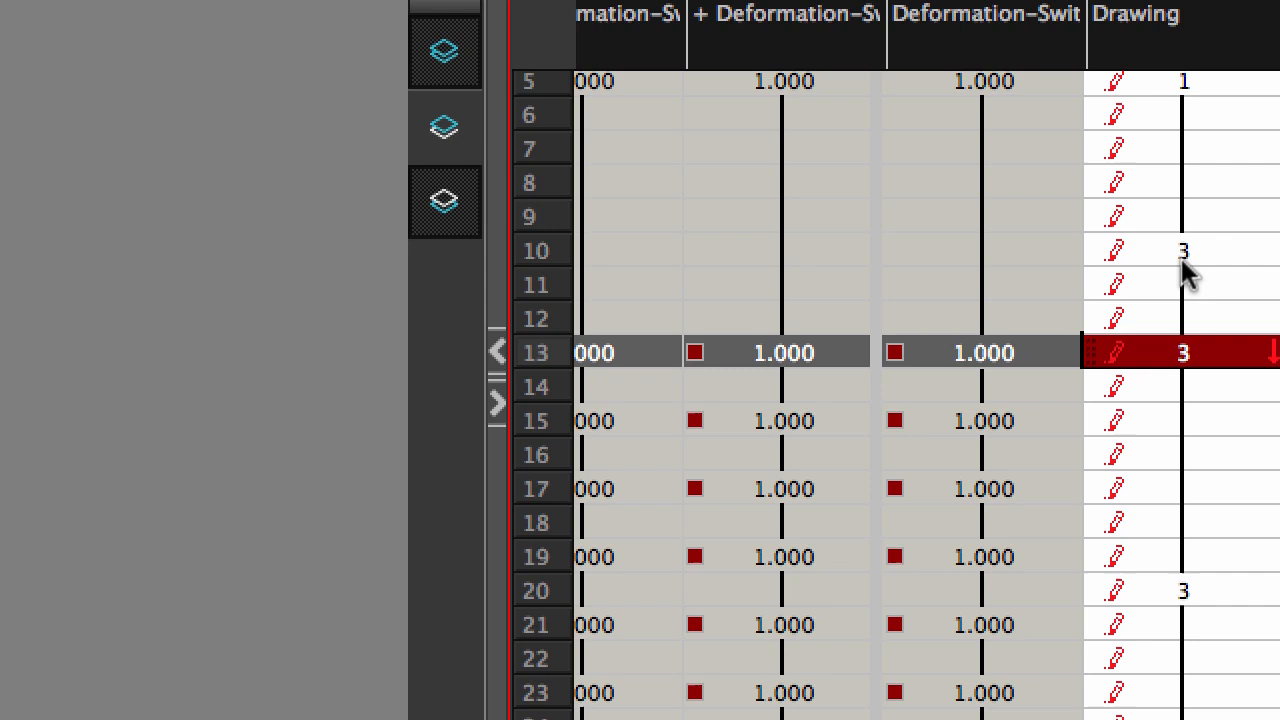
mouse_move(1104, 608)
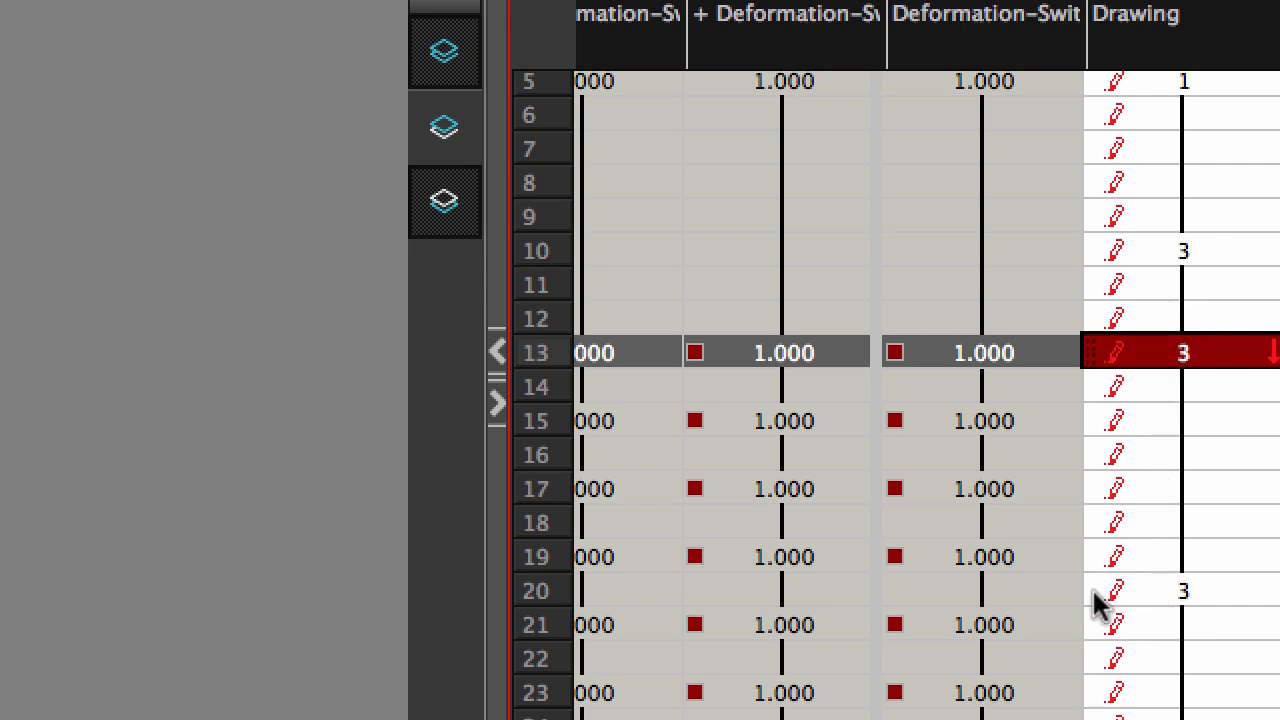
mouse_move(1184, 710)
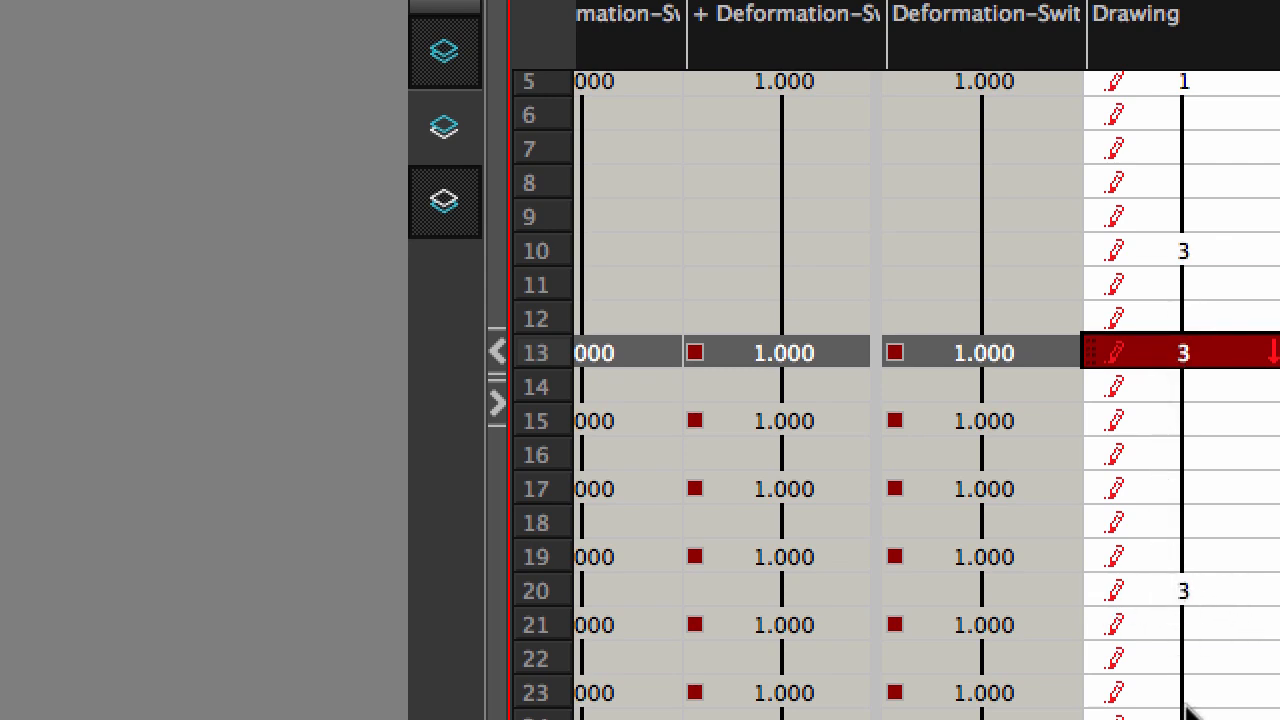
mouse_move(1232, 252)
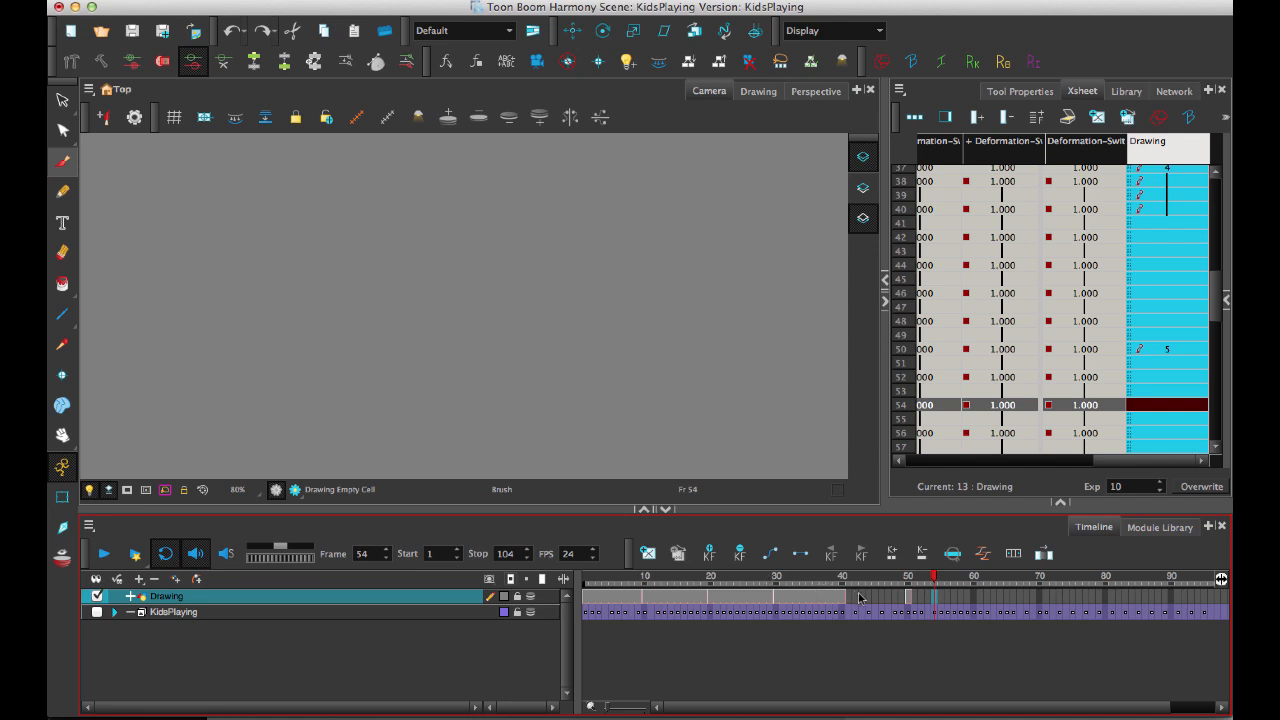
mouse_move(960, 628)
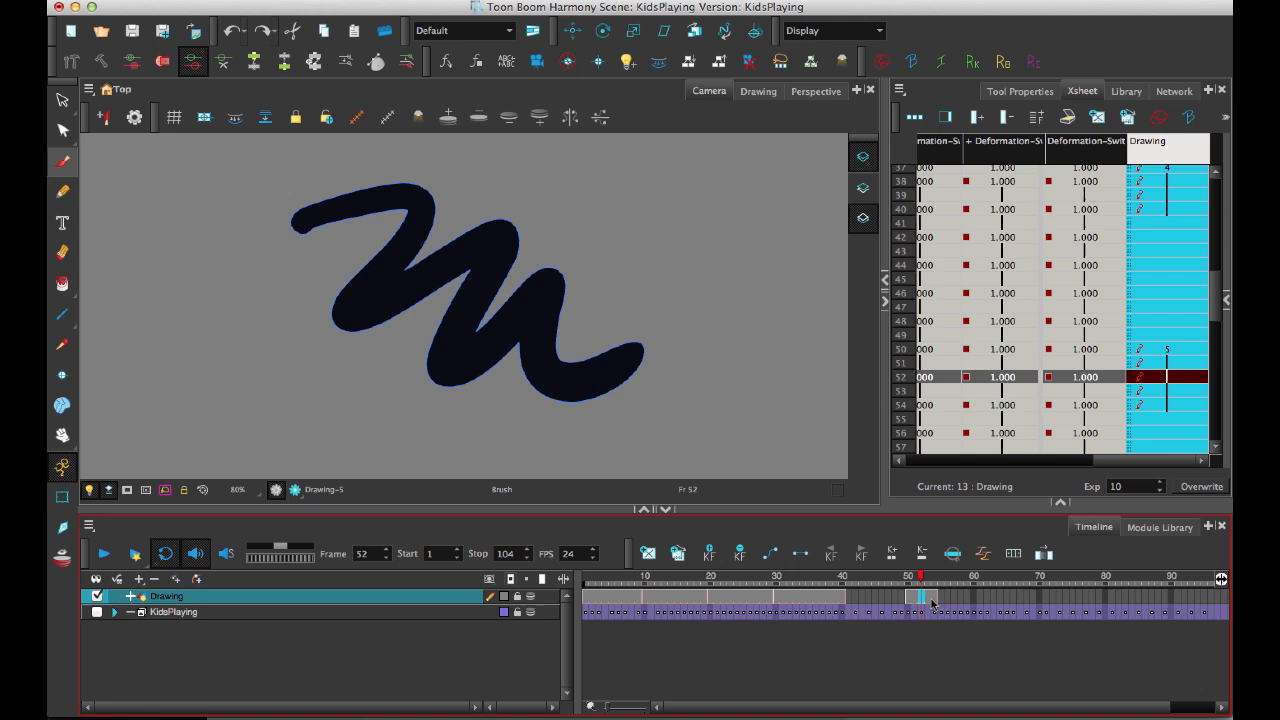
mouse_move(892, 556)
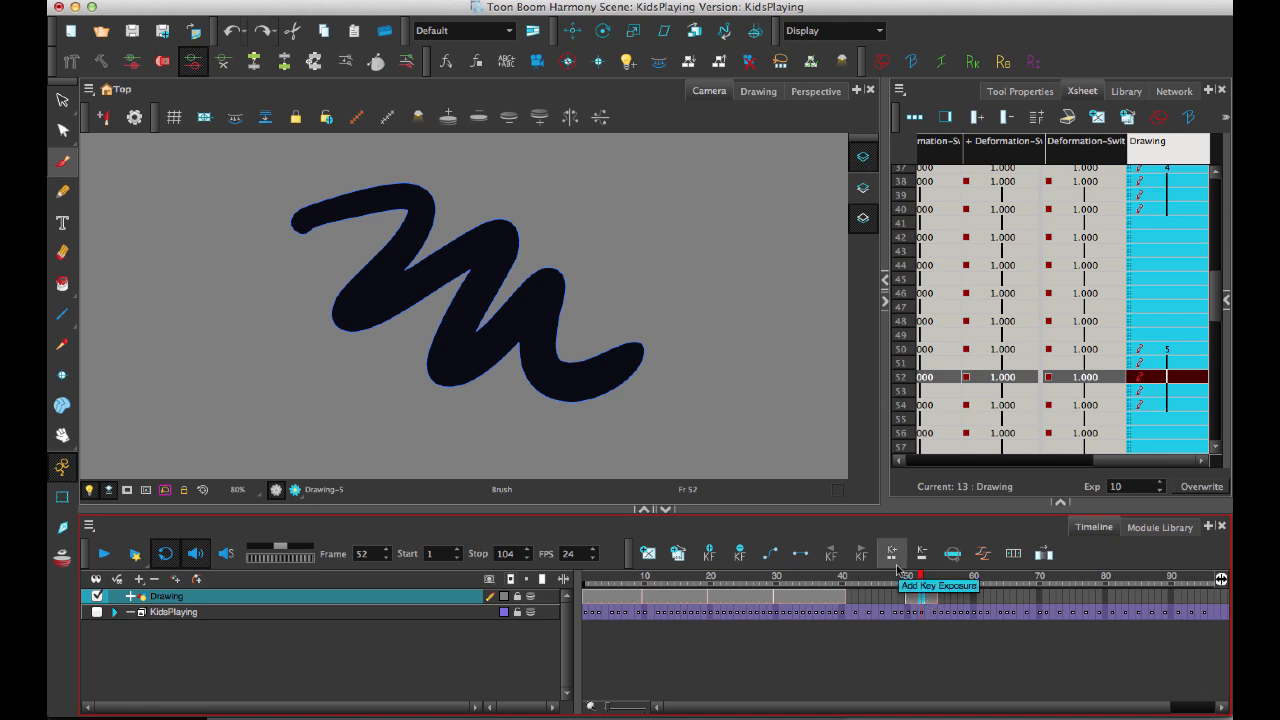
- Make the squiggle drawing at frame 52 a key exposure via Add Key Exposure
left_click(892, 554)
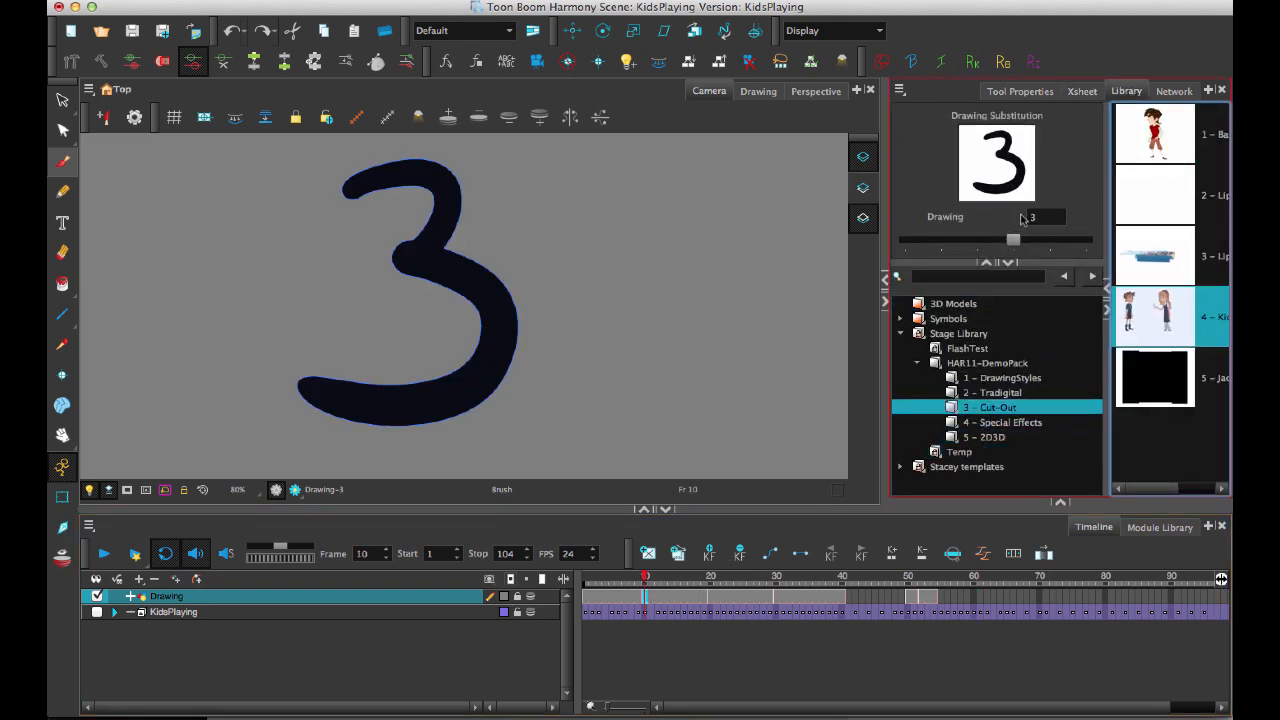
- Substitute drawing 4 at frame 10, then revert it back to drawing 3
left_click_drag(1012, 240, 1048, 240)
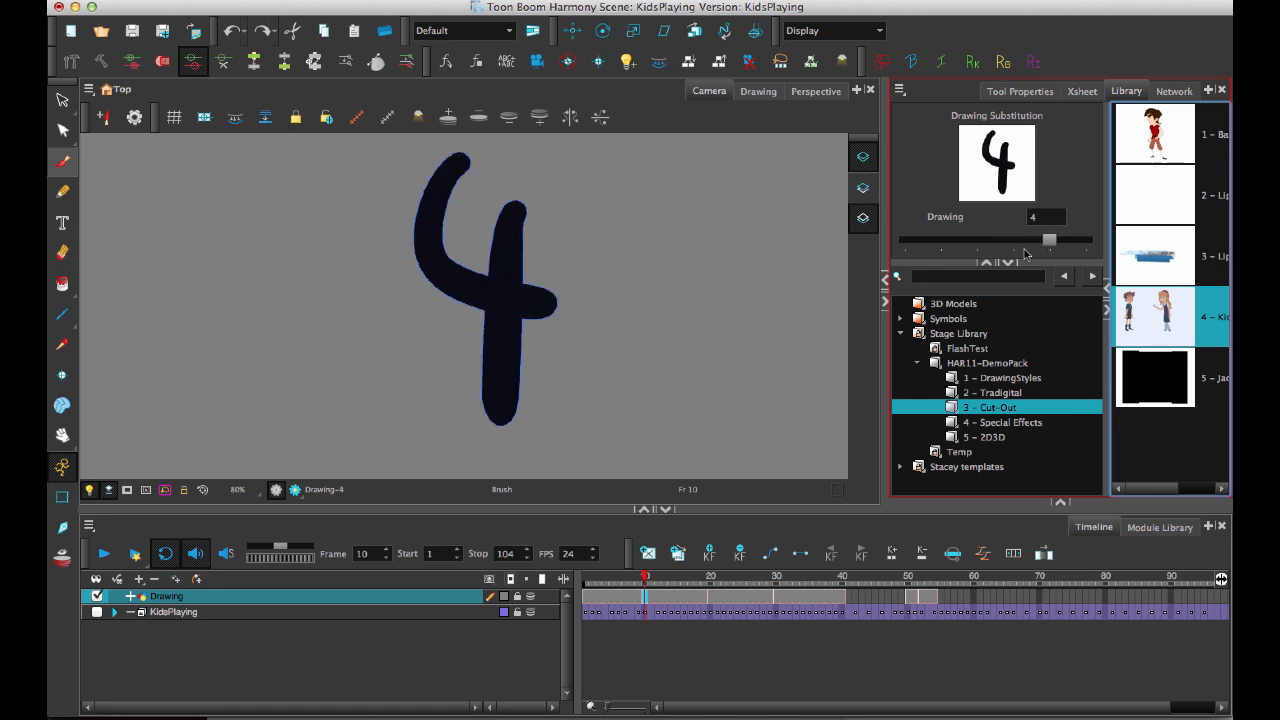
left_click_drag(1048, 240, 978, 240)
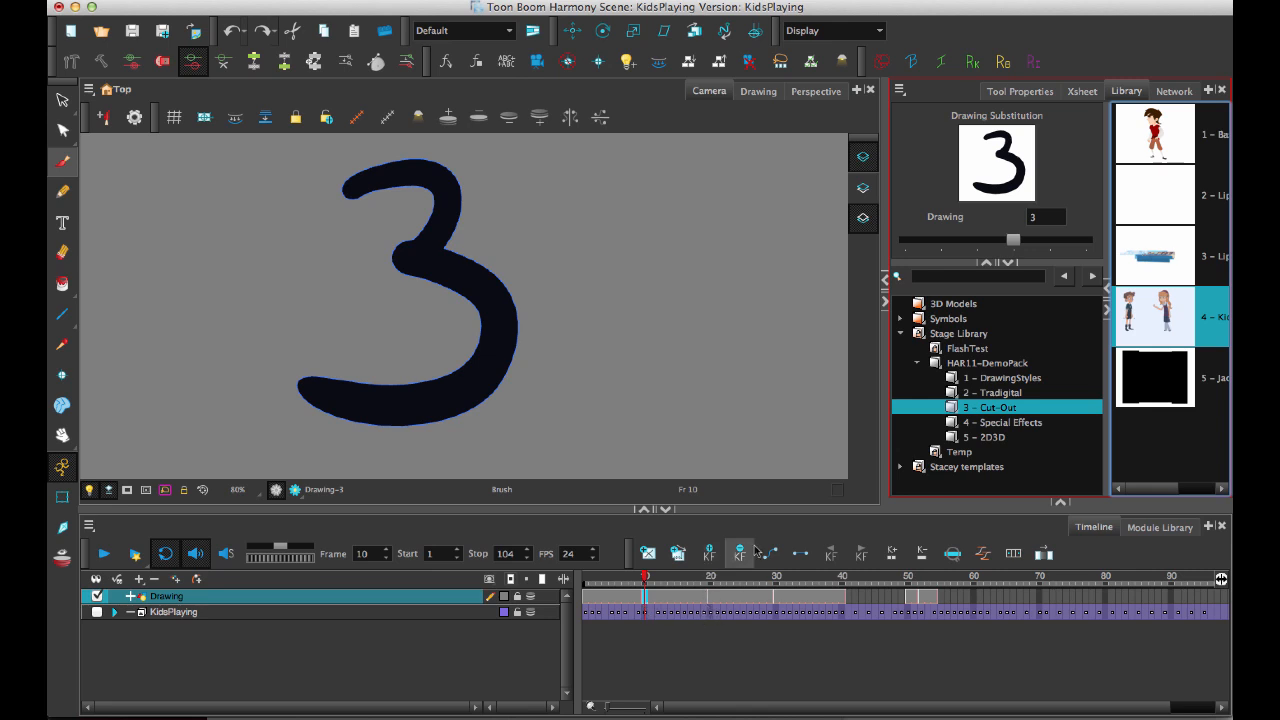
- Scrub to frames 16 and 26 to review which drawings are exposed later
left_click(680, 598)
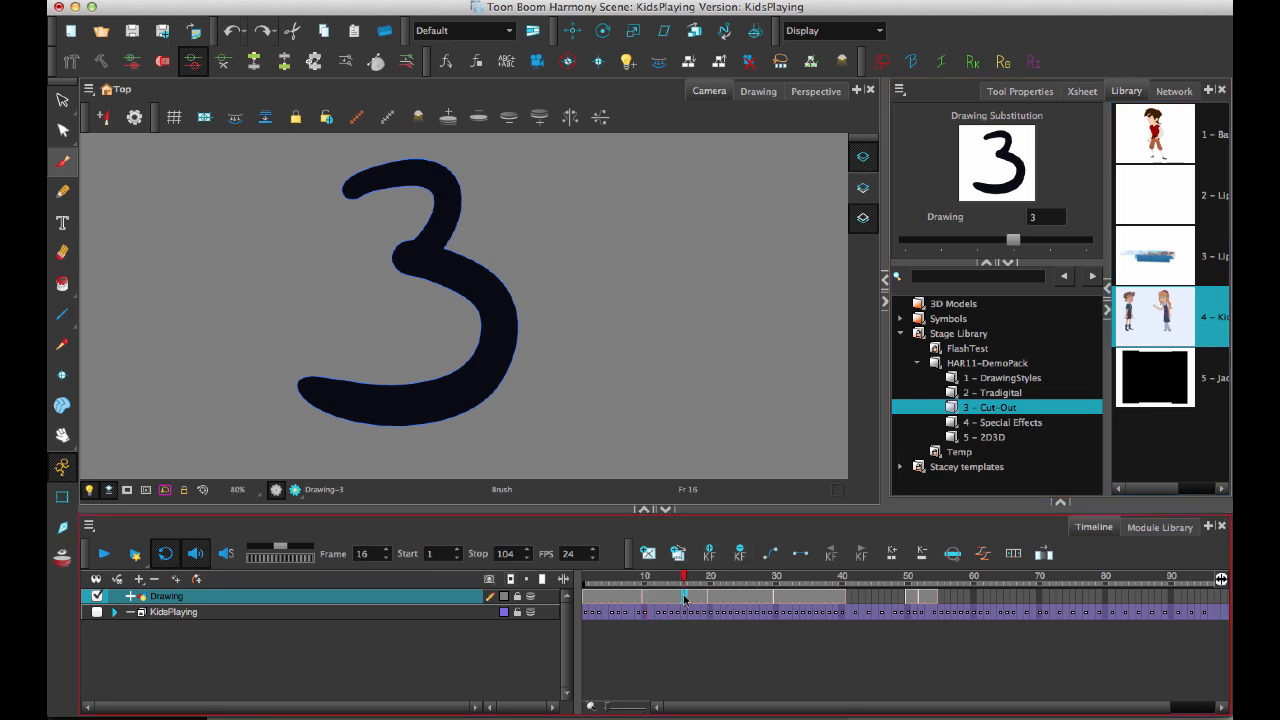
left_click_drag(1012, 238, 1048, 238)
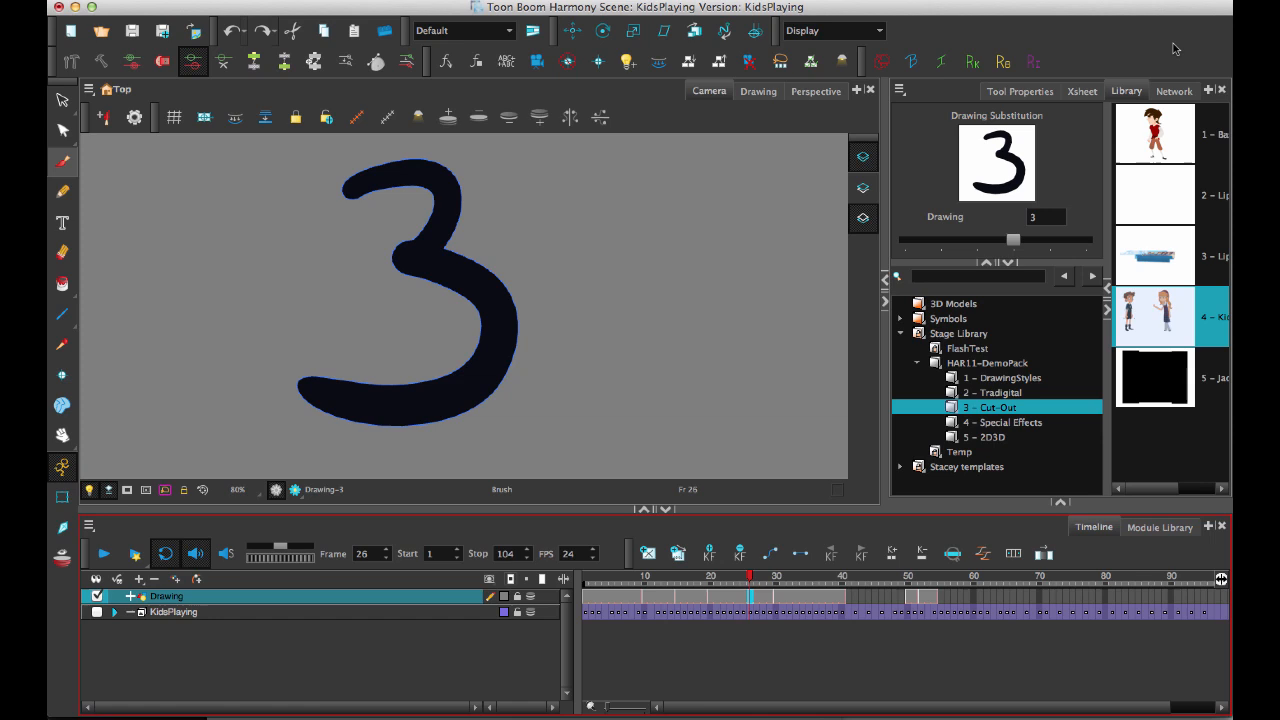
left_click(1080, 92)
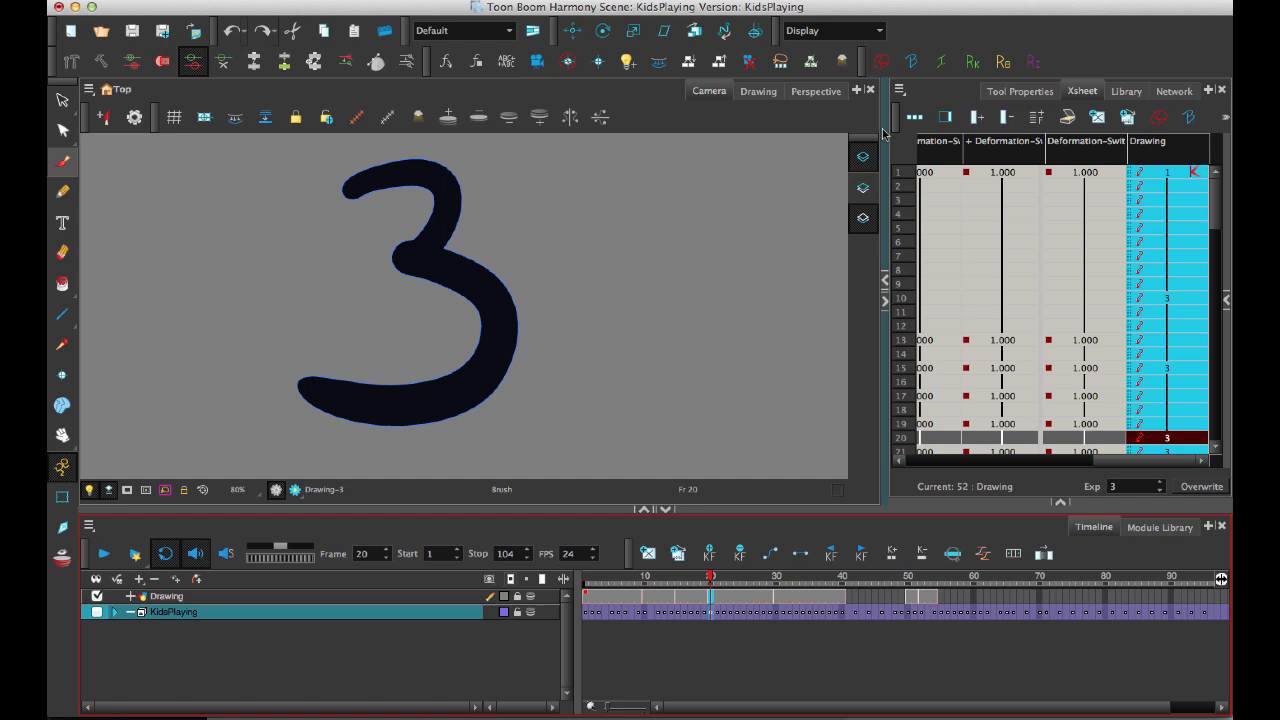
mouse_move(844, 502)
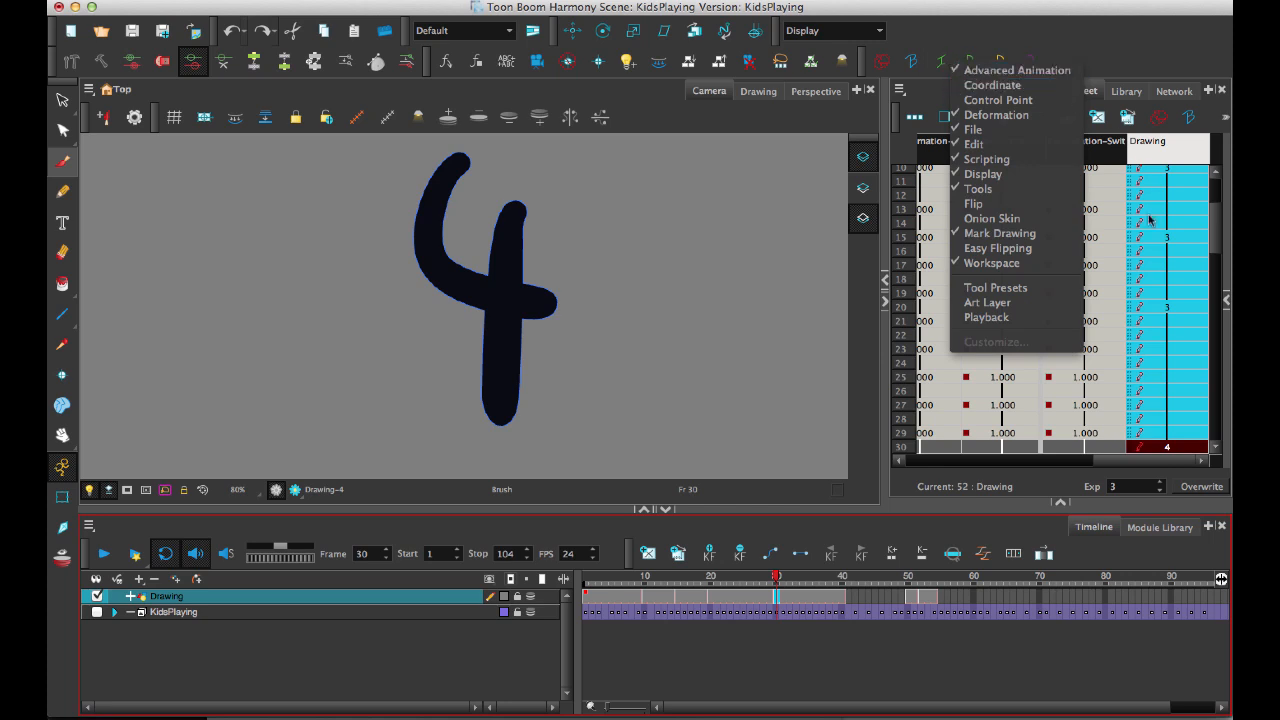
mouse_move(1000, 232)
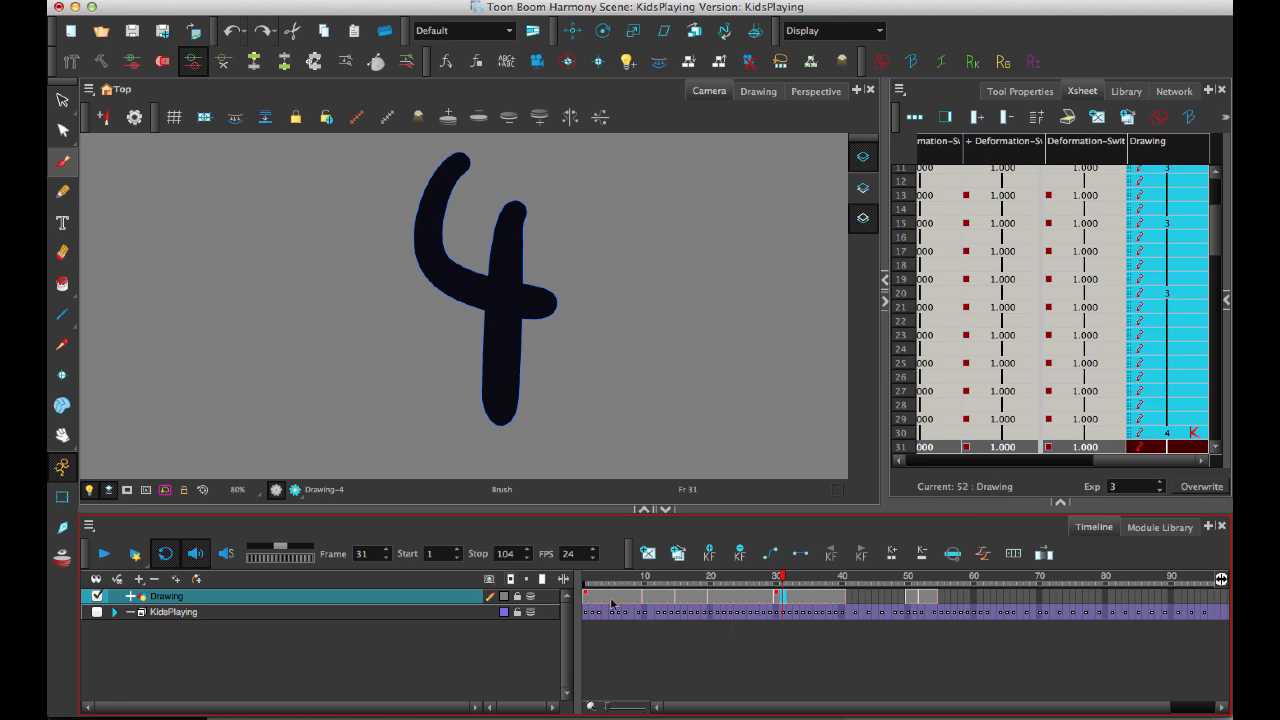
mouse_move(684, 602)
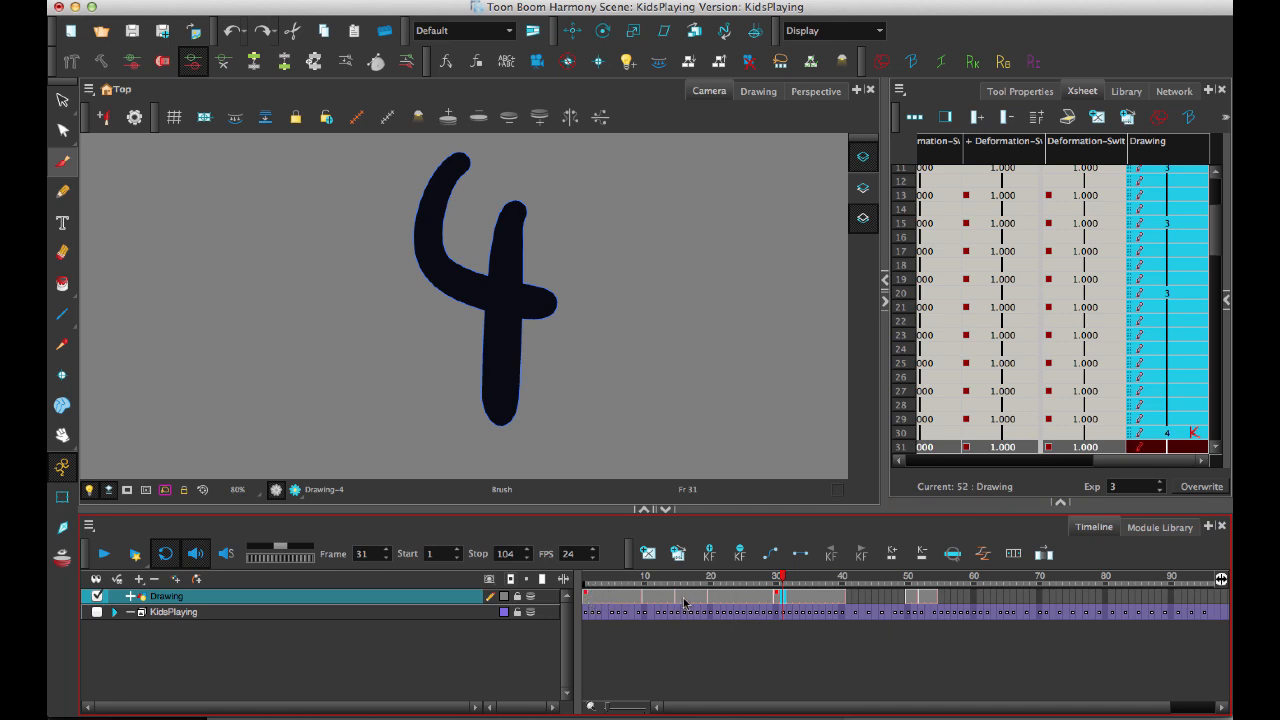
- Move to frame 15 after reviewing the K markers in the Xsheet Drawing column
left_click(672, 600)
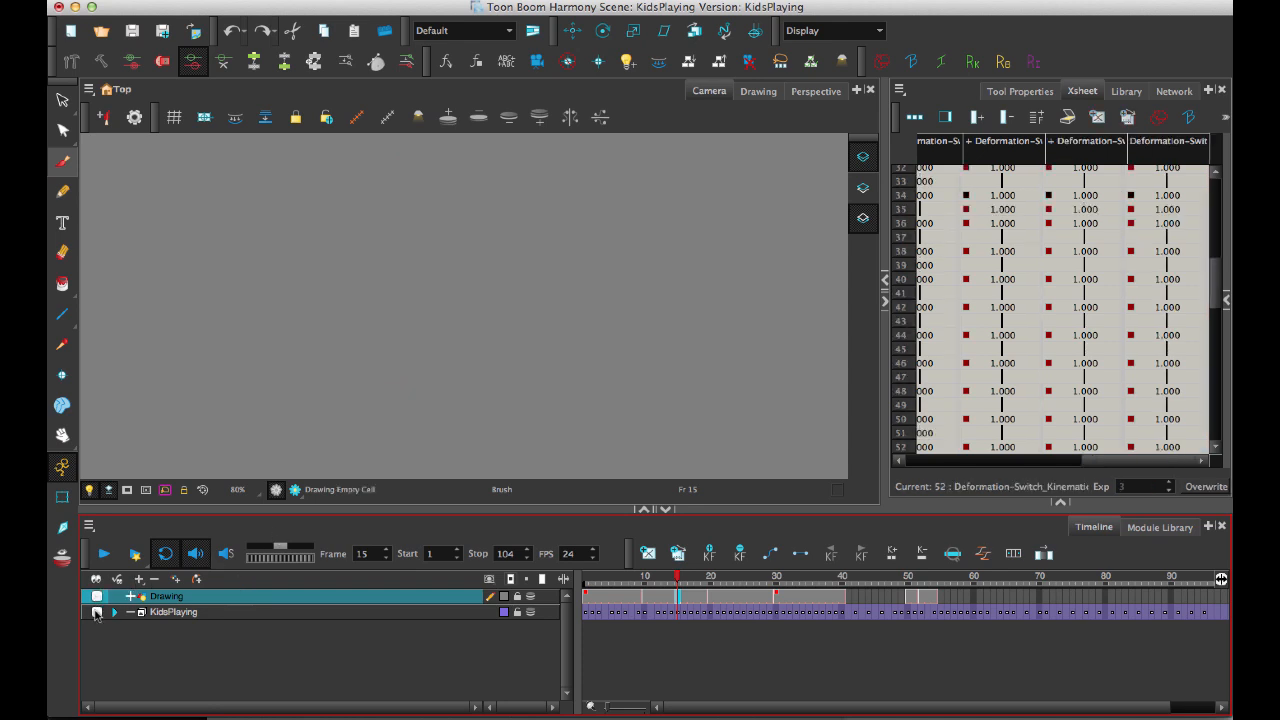
- Show the KidsPlaying character and set the timeline to Selection Only Mode for the Mouth layer
left_click(100, 612)
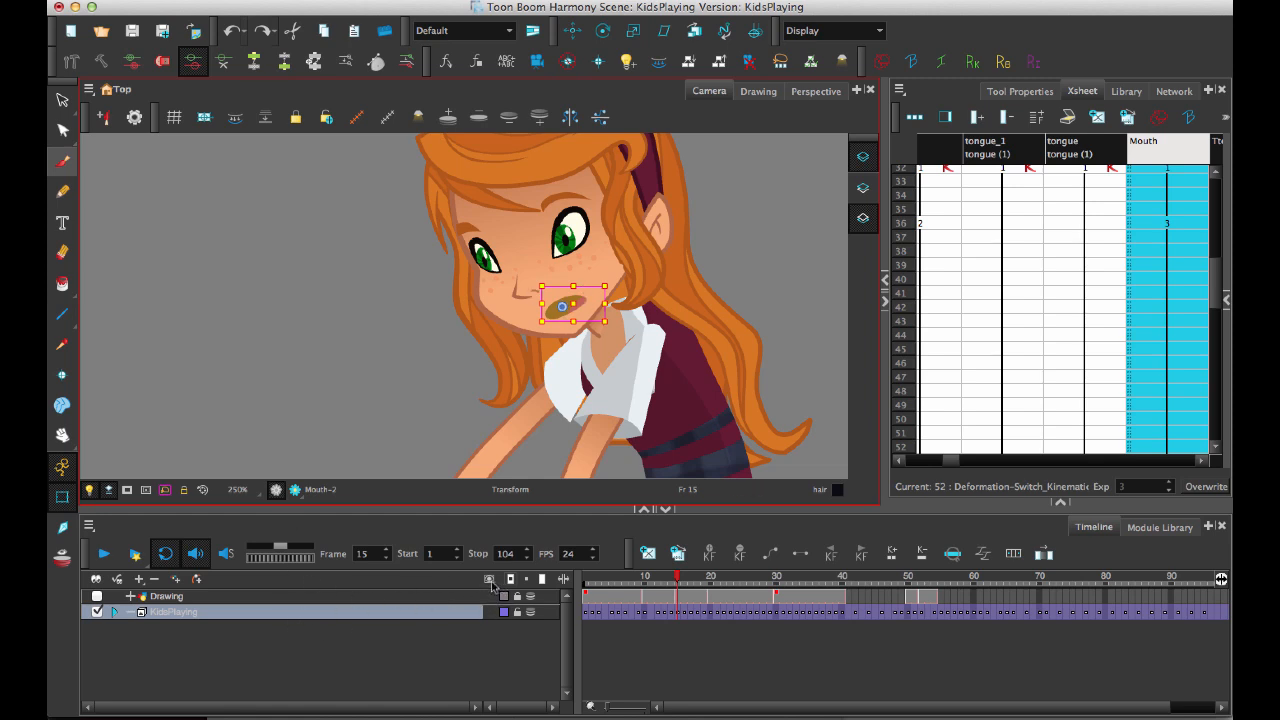
left_click(488, 578)
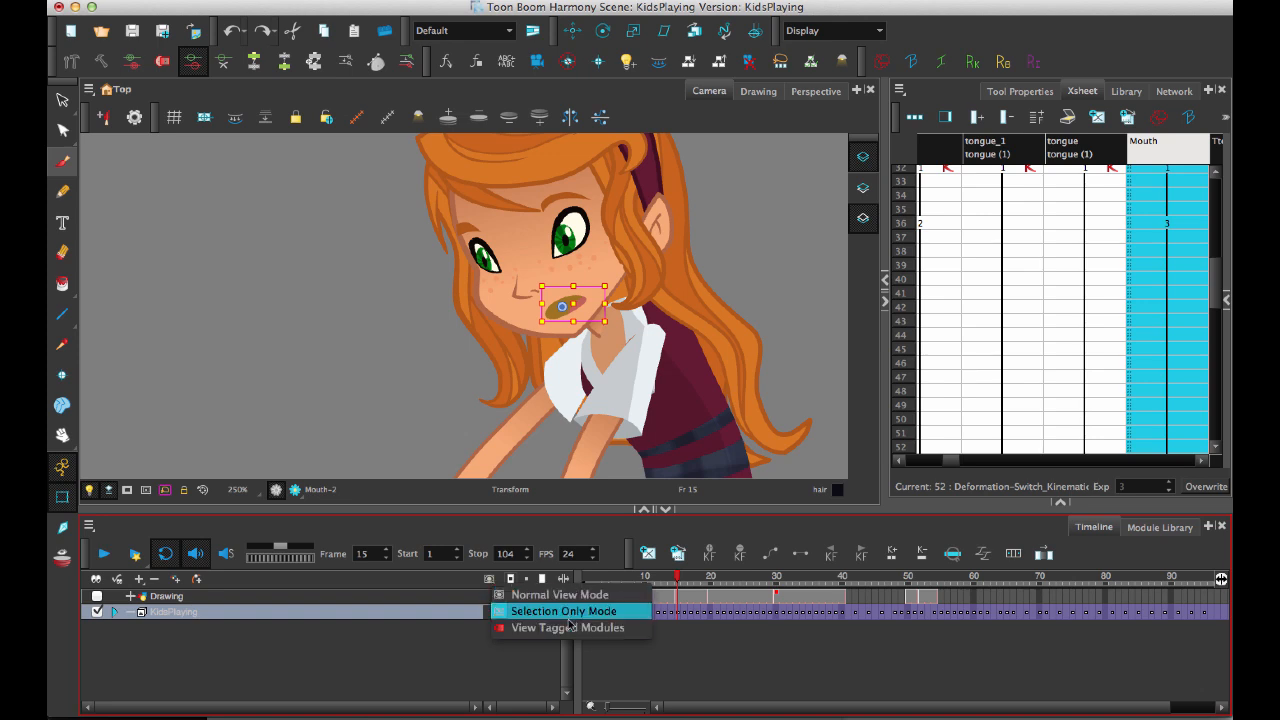
left_click(568, 610)
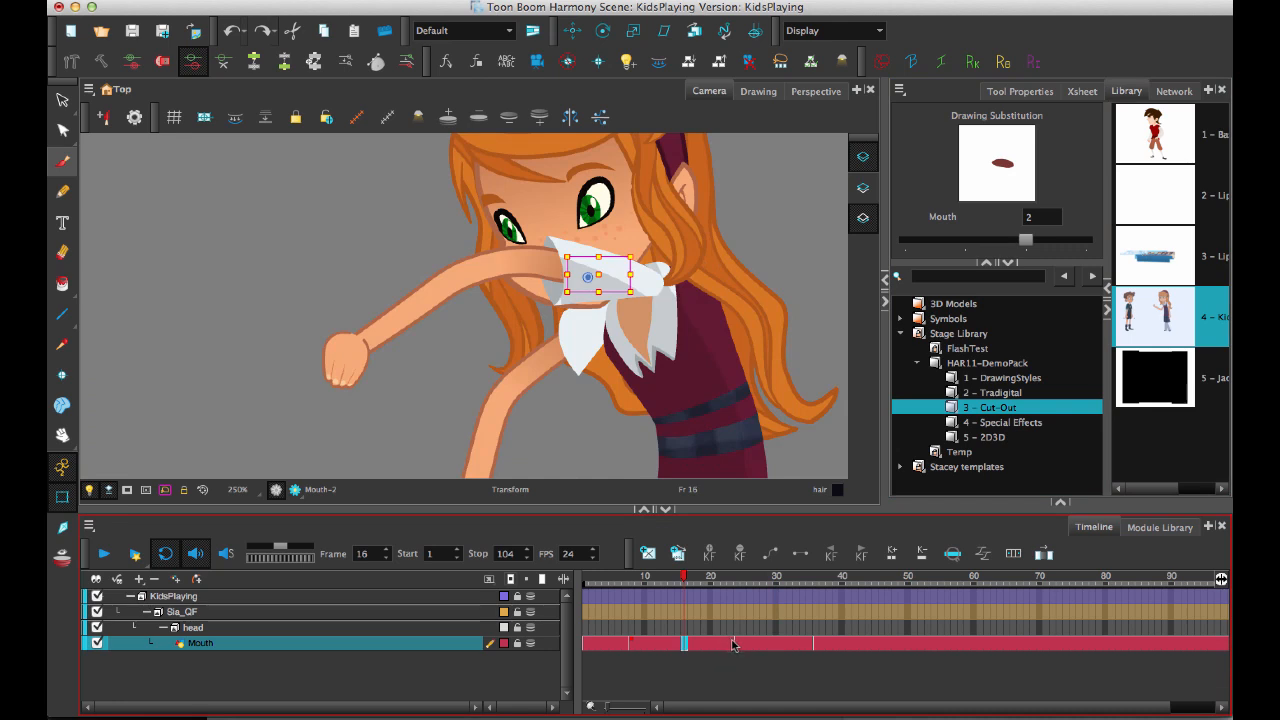
- Swap the mouth drawing exposed at frame 44 using Drawing Substitution
left_click(756, 578)
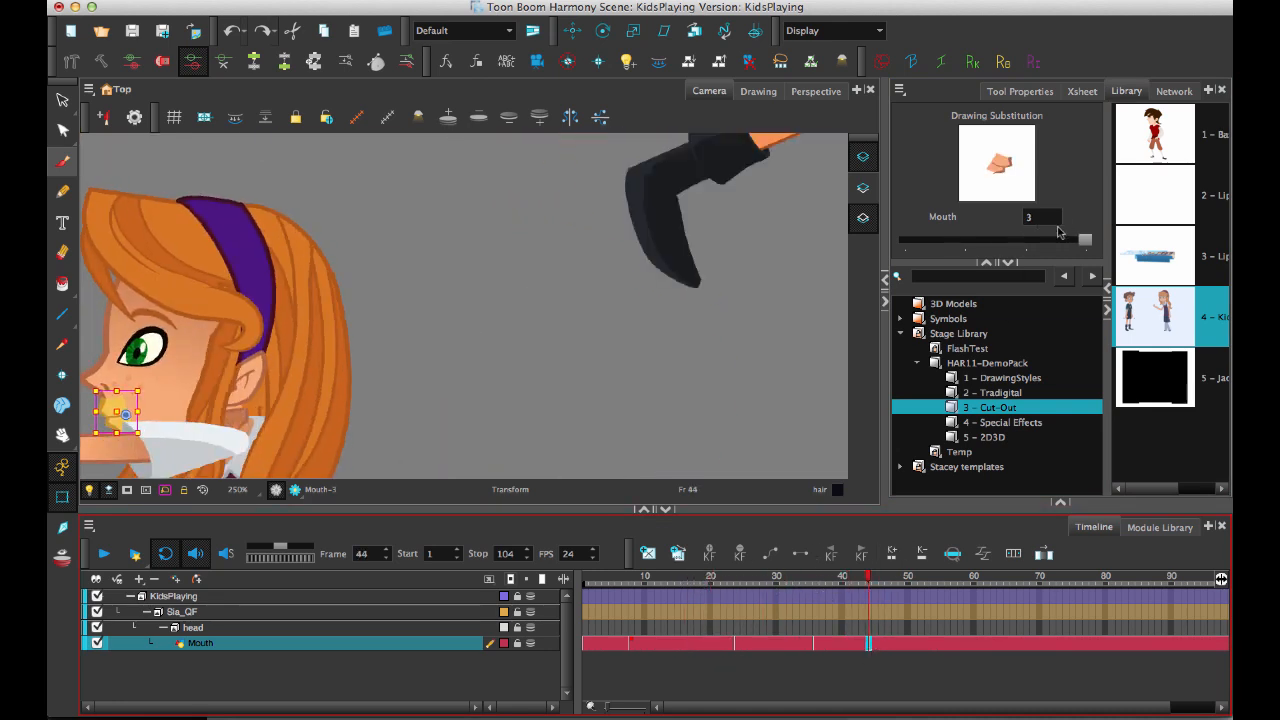
left_click_drag(1084, 240, 1024, 240)
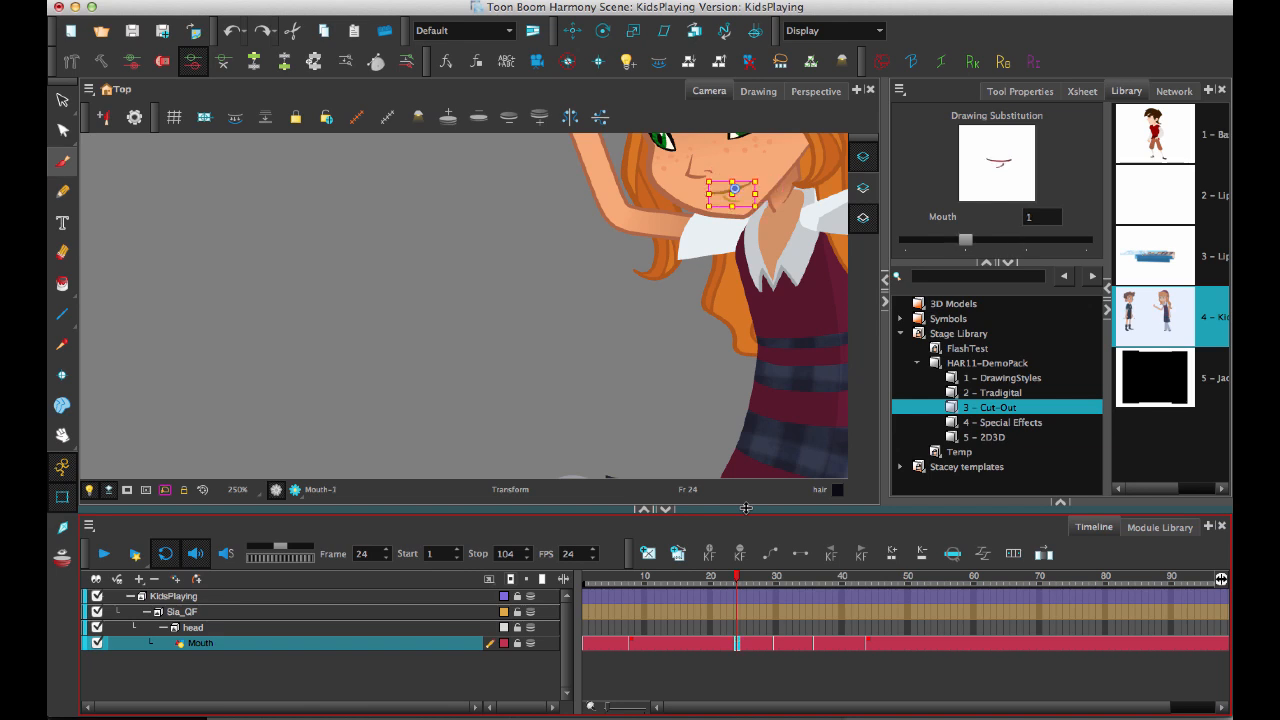
mouse_move(786, 624)
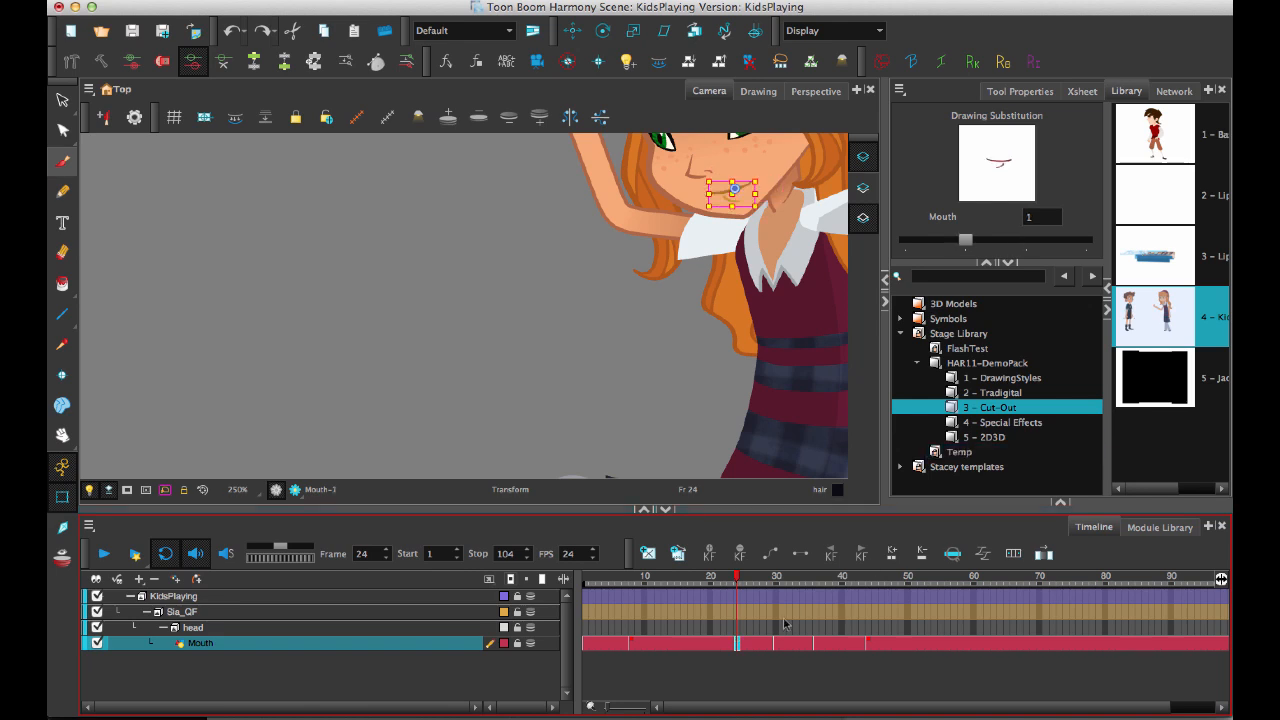